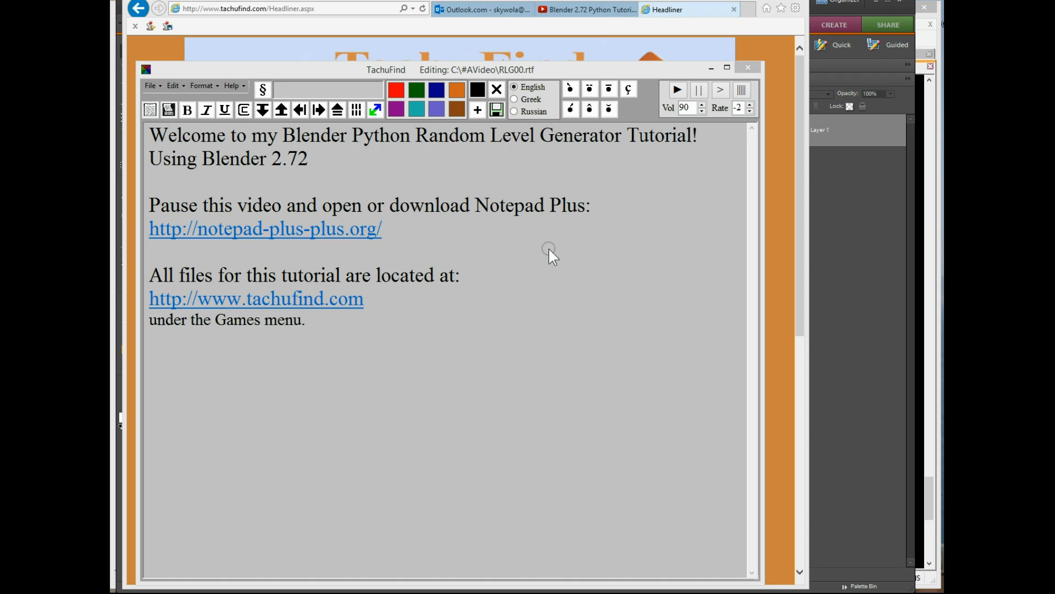
{"action": "mouse_move", "coordinate": [474, 244]}
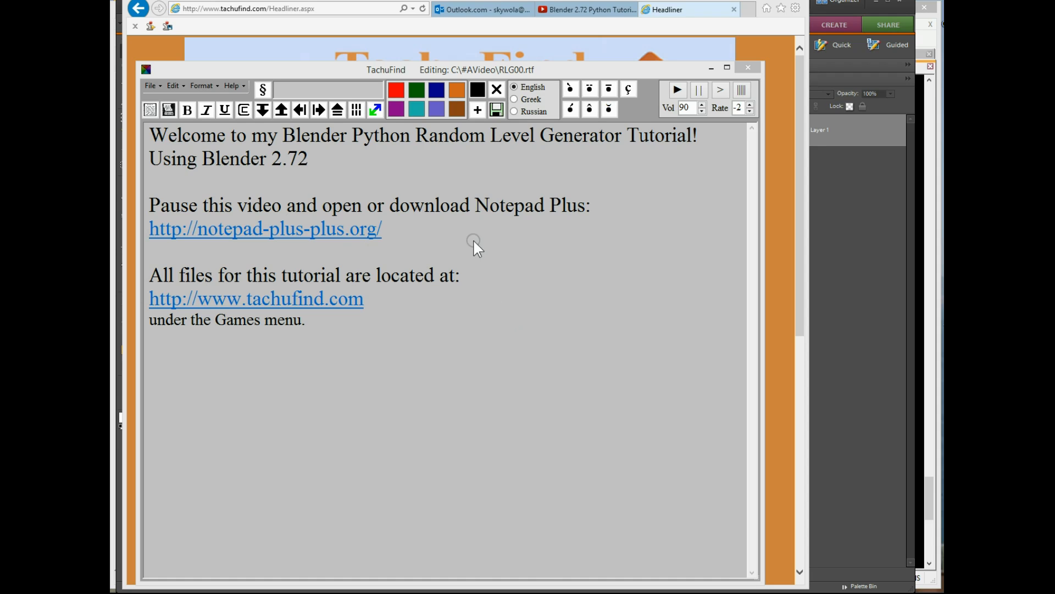
{"action": "mouse_move", "coordinate": [241, 270]}
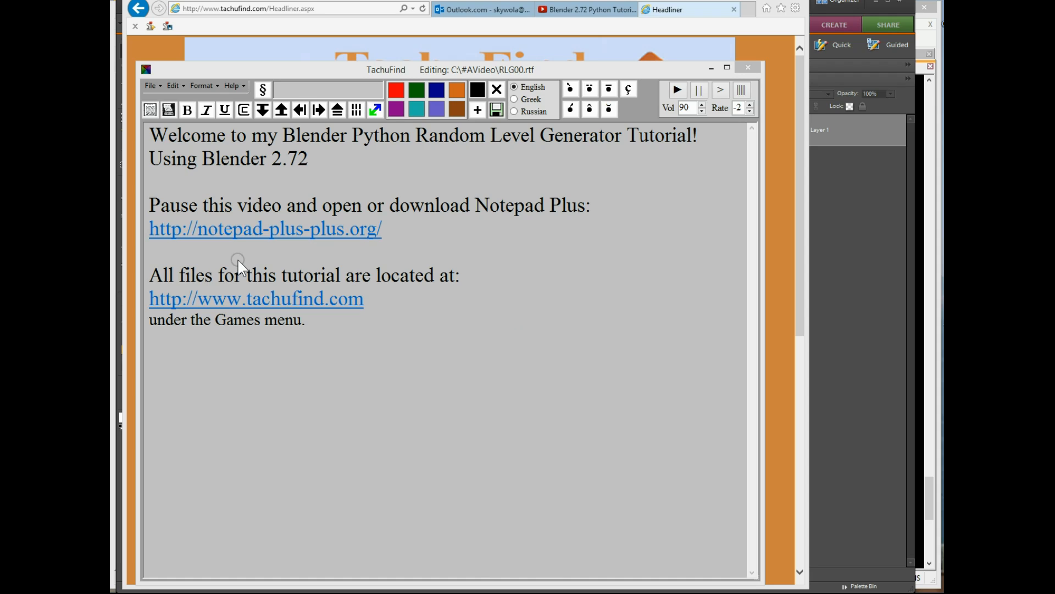
{"action": "mouse_move", "coordinate": [231, 262]}
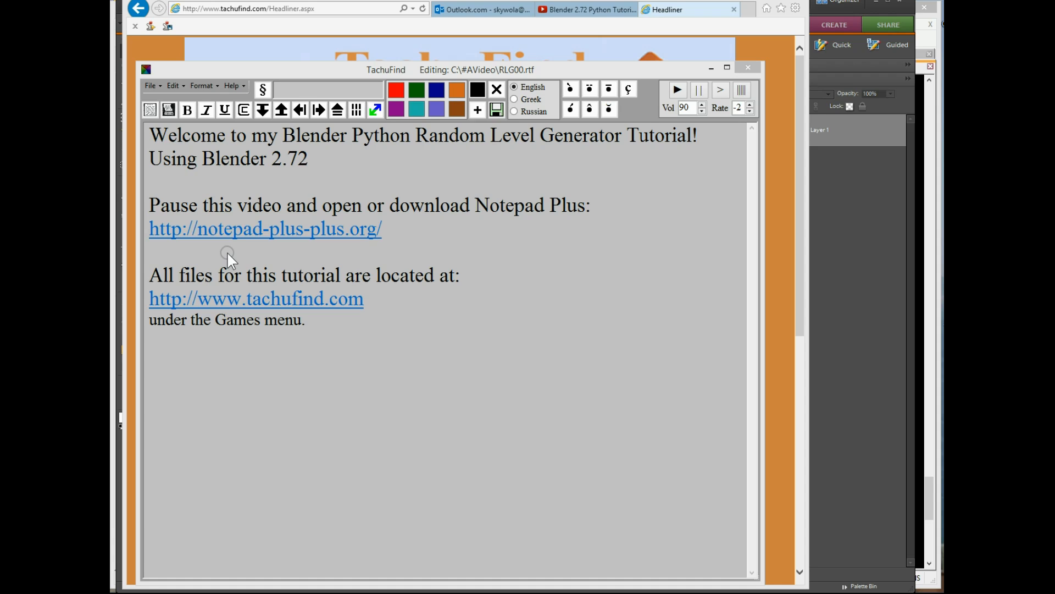
{"action": "mouse_move", "coordinate": [230, 257]}
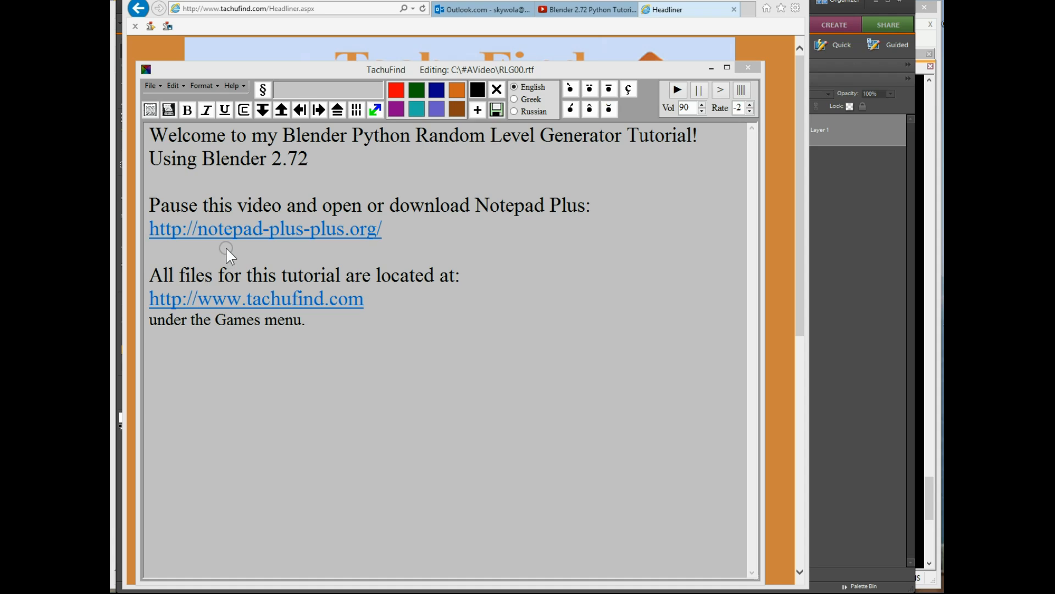
{"action": "mouse_move", "coordinate": [217, 253]}
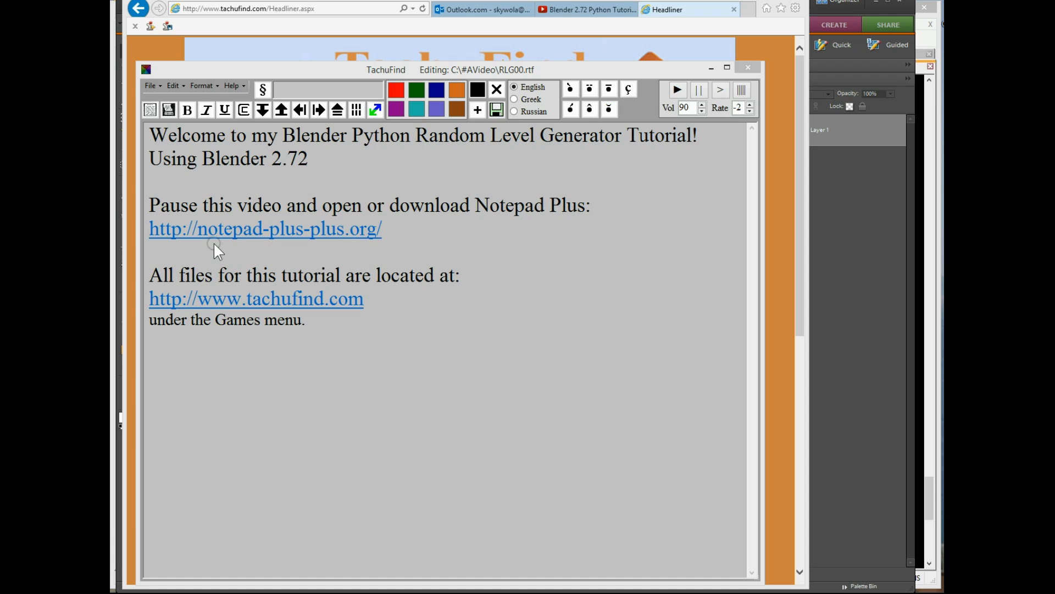
{"action": "mouse_move", "coordinate": [205, 254]}
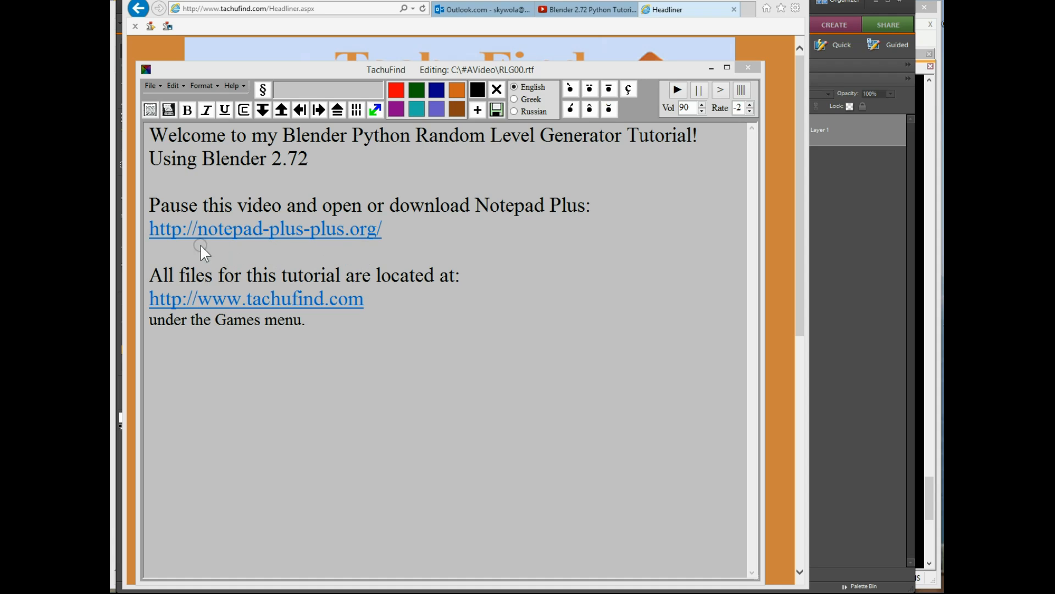
{"action": "mouse_move", "coordinate": [178, 282]}
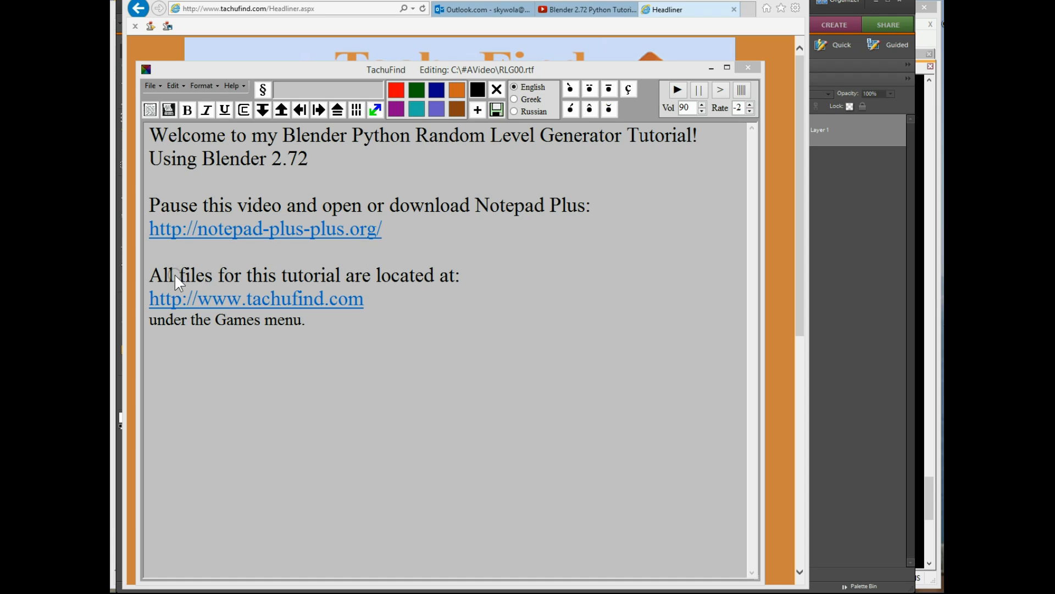
{"action": "mouse_move", "coordinate": [403, 295]}
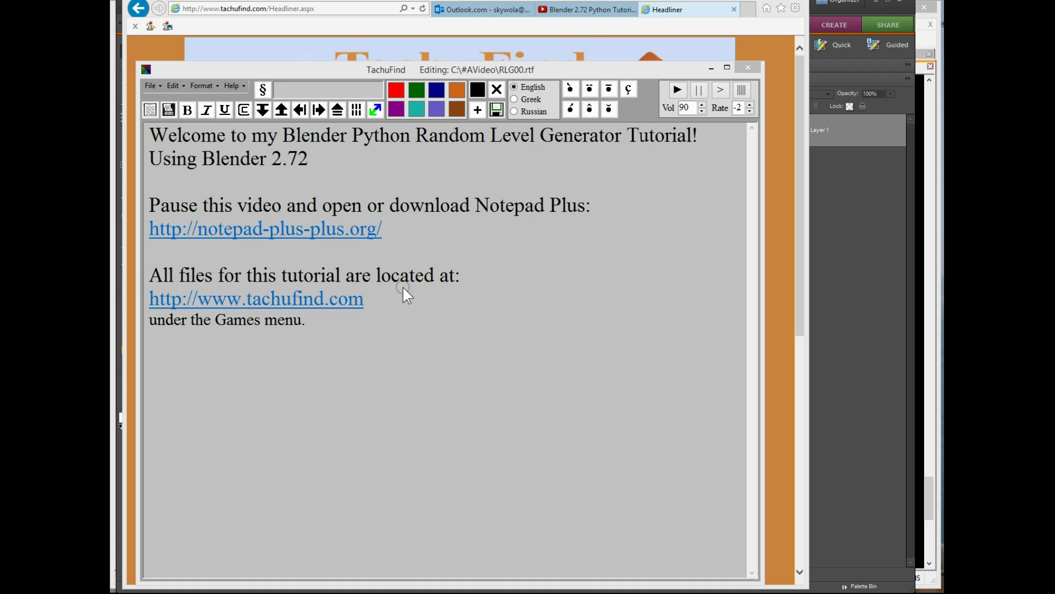
{"action": "mouse_move", "coordinate": [235, 330]}
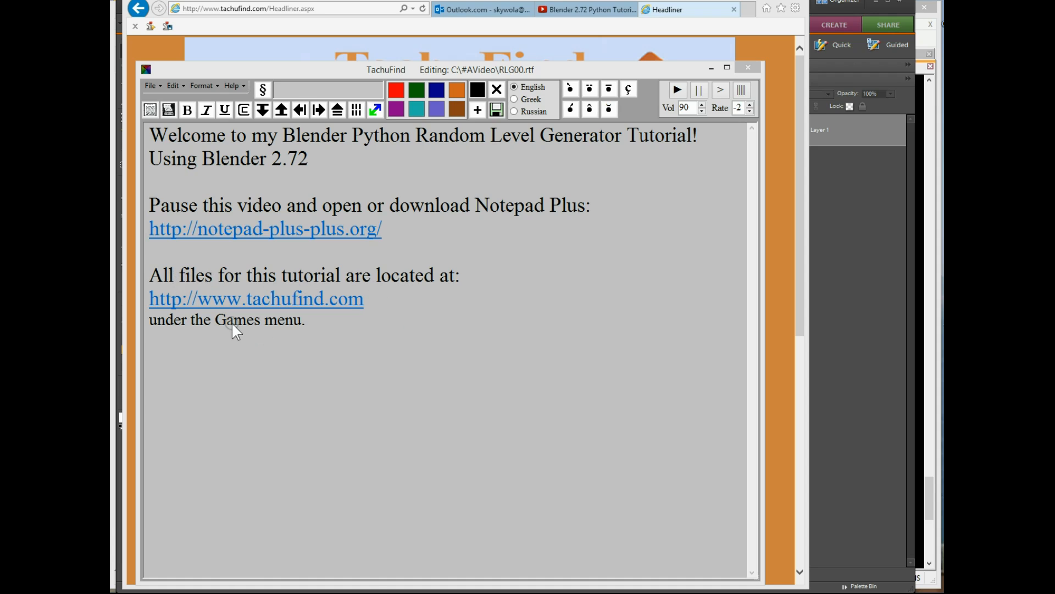
{"action": "mouse_move", "coordinate": [254, 329]}
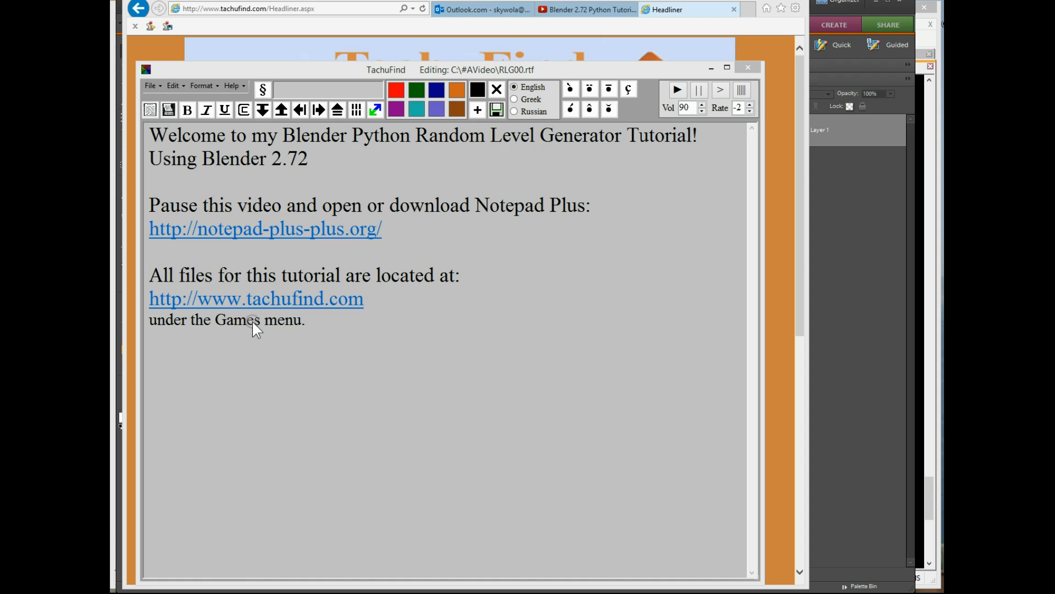
Change 'Games' to 'Game' in the TachuFind note about where the tutorial files are
{"action": "left_click", "coordinate": [256, 322]}
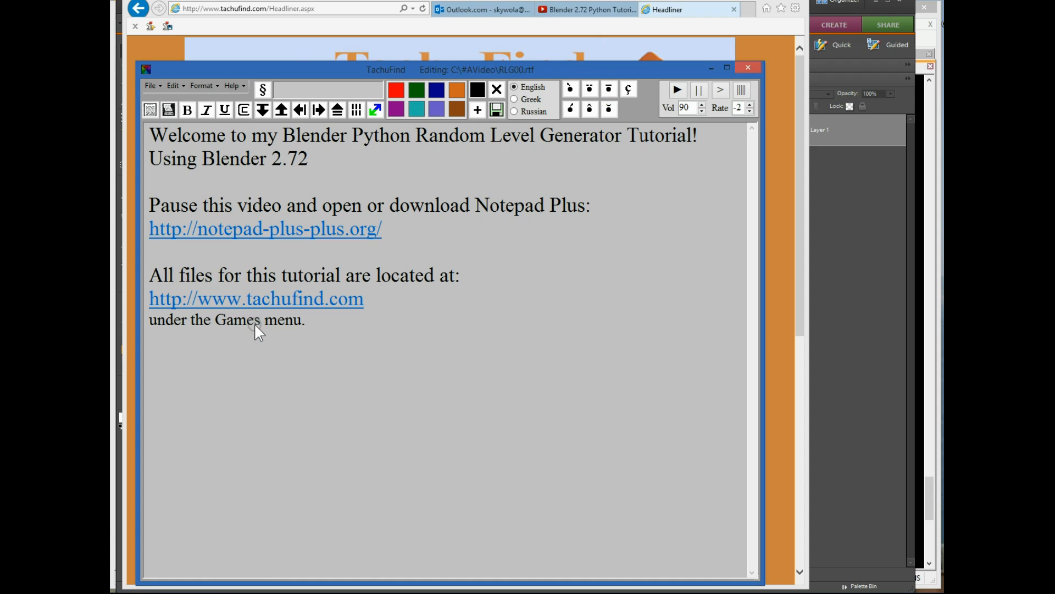
{"action": "key", "text": "Backspace"}
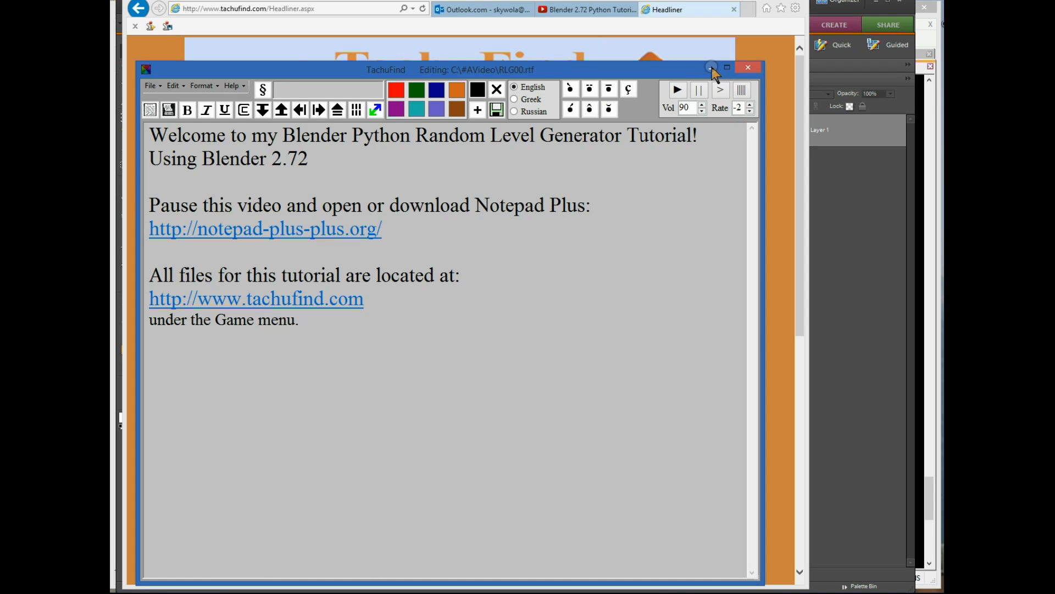
Minimize the TachuFind editor so the Game page with the level generator picture shows in Internet Explorer
{"action": "left_click", "coordinate": [747, 67]}
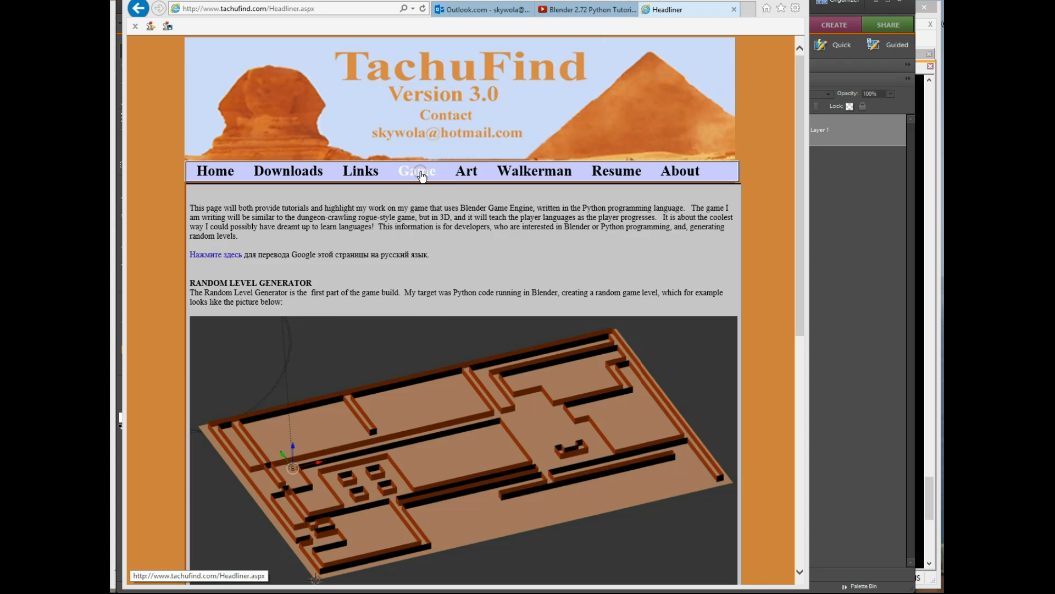
{"action": "mouse_move", "coordinate": [475, 378]}
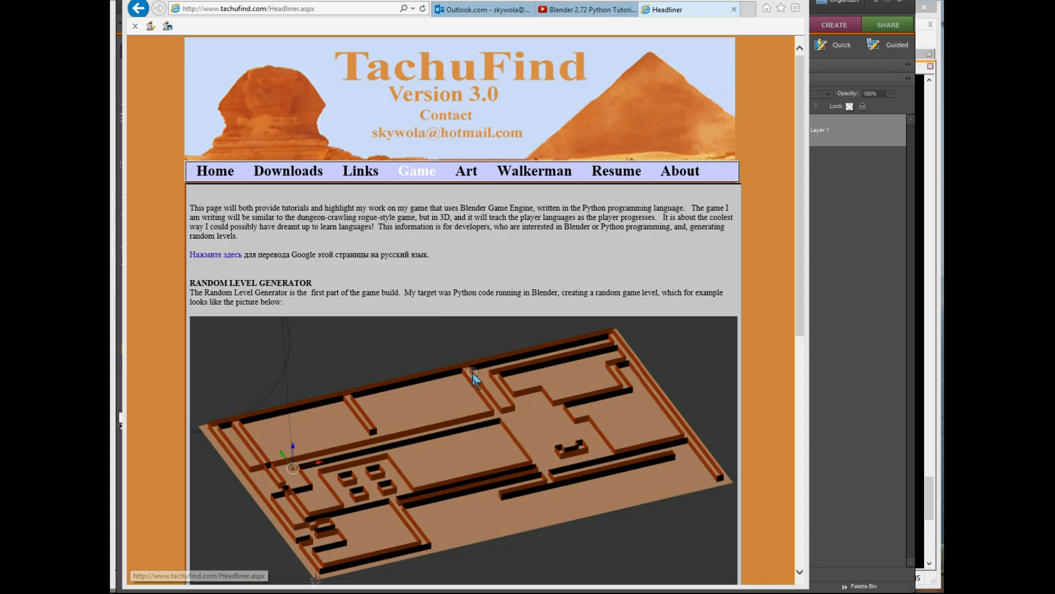
{"action": "mouse_move", "coordinate": [635, 415]}
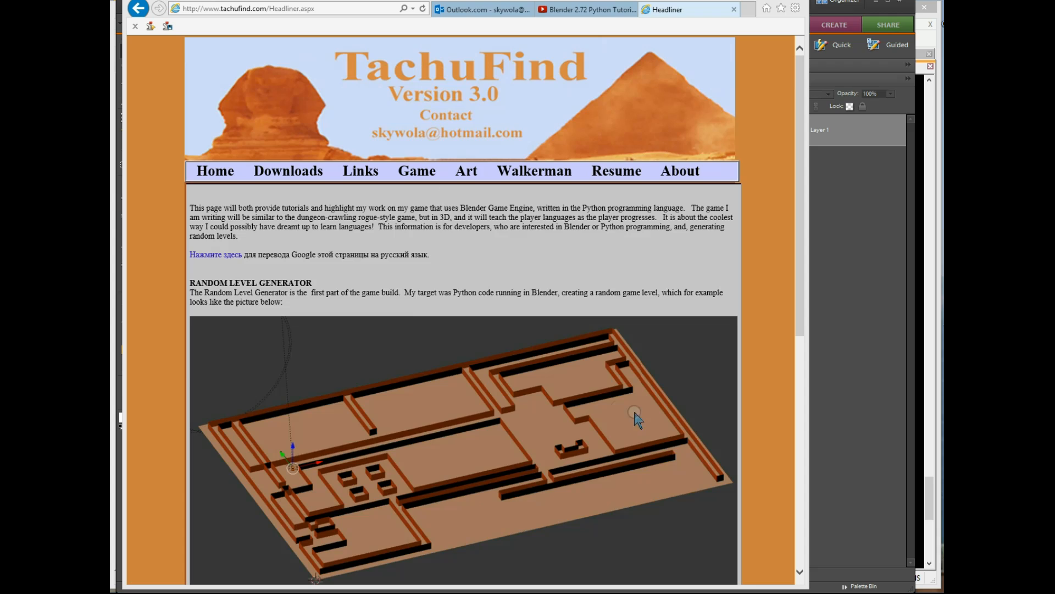
{"action": "mouse_move", "coordinate": [454, 451]}
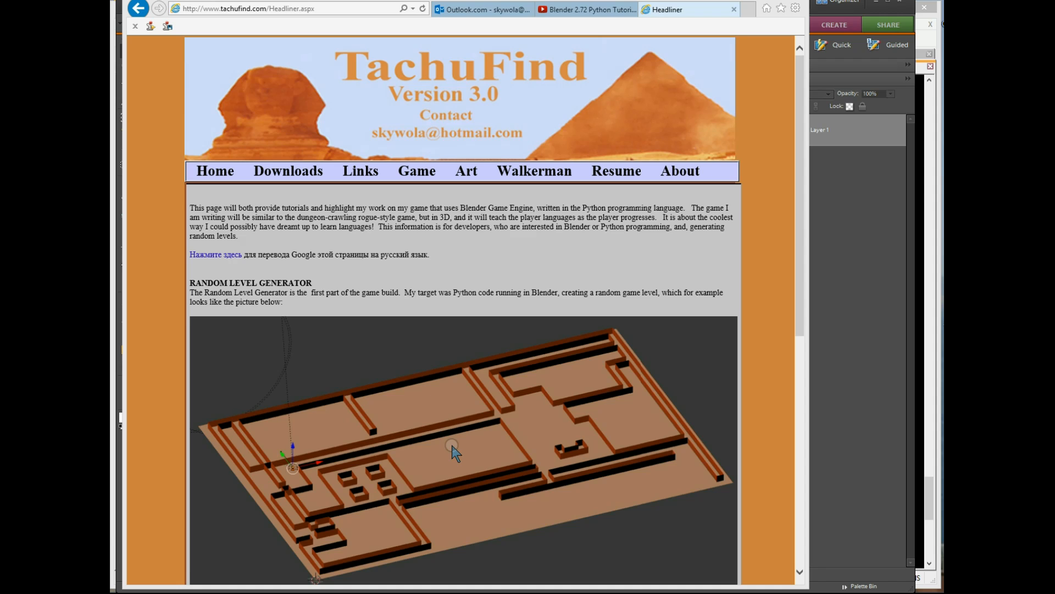
{"action": "mouse_move", "coordinate": [453, 459]}
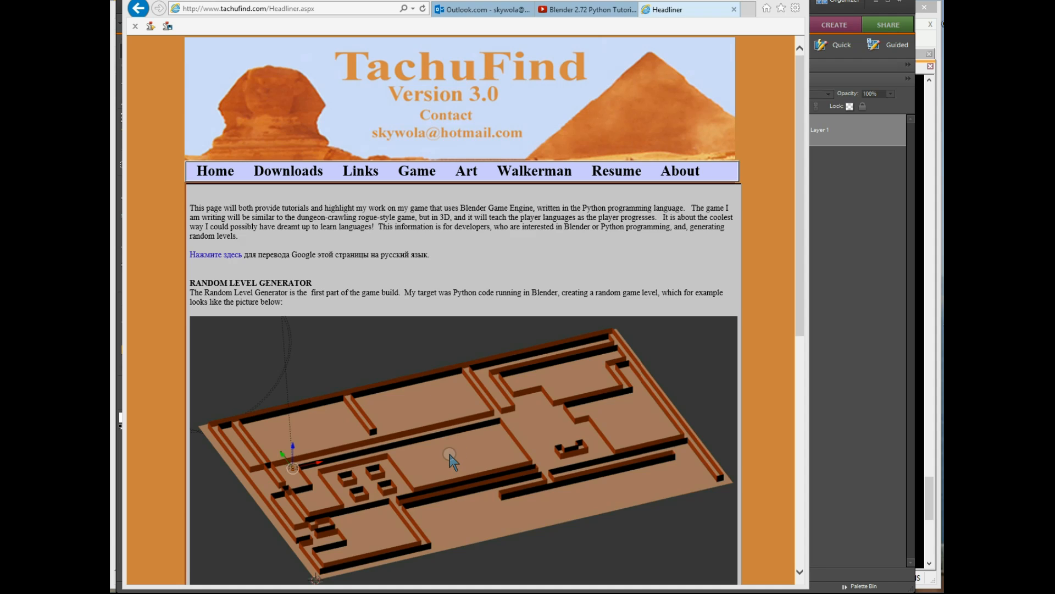
{"action": "mouse_move", "coordinate": [600, 468]}
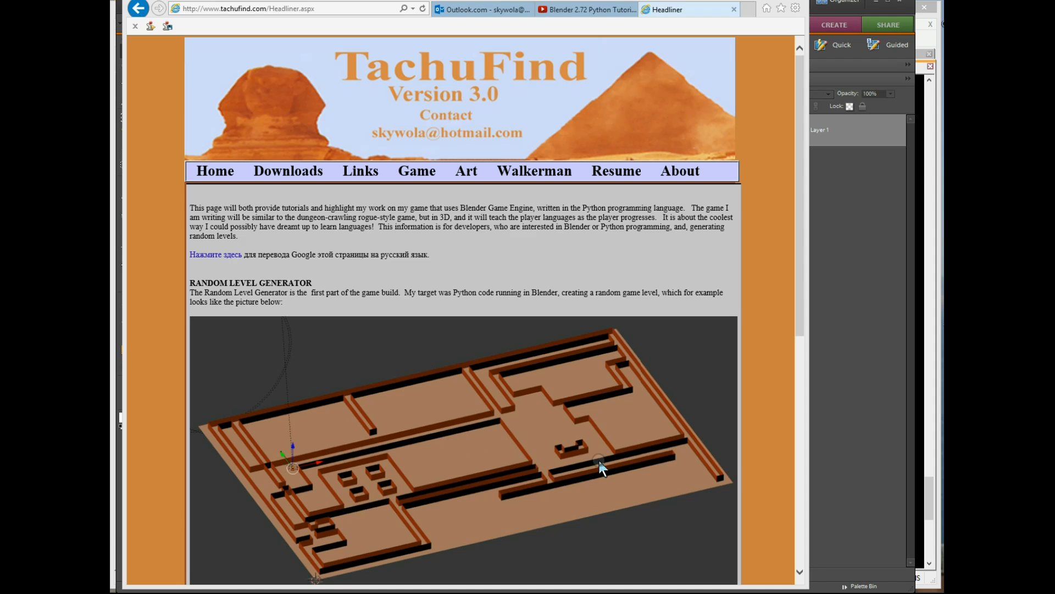
{"action": "mouse_move", "coordinate": [498, 391]}
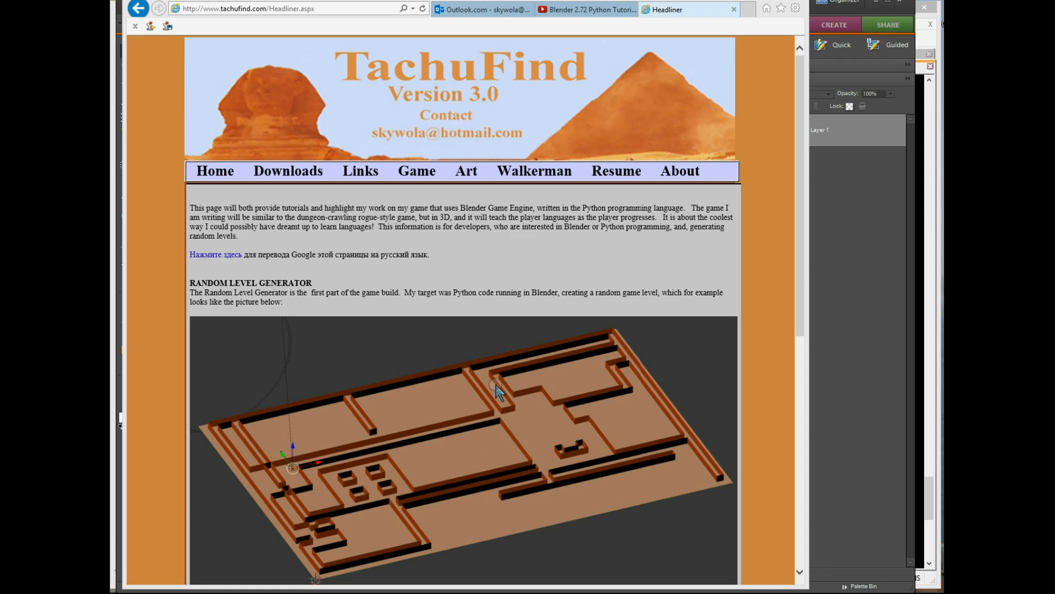
{"action": "mouse_move", "coordinate": [761, 5]}
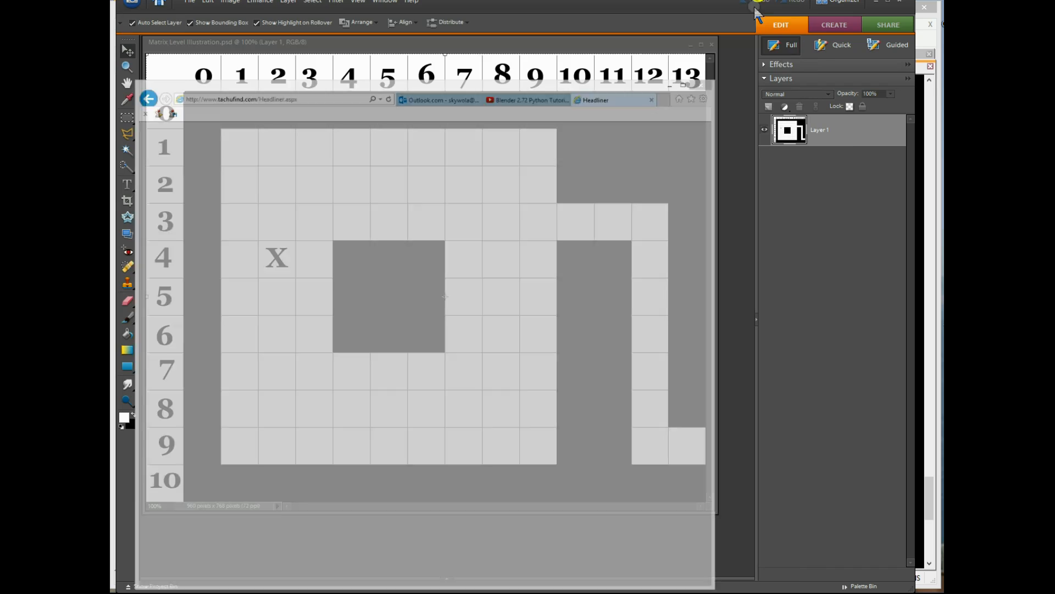
Bring Photoshop Elements forward with Matrix Level Illustration.psd and its numbered room grid
{"action": "left_click", "coordinate": [650, 100]}
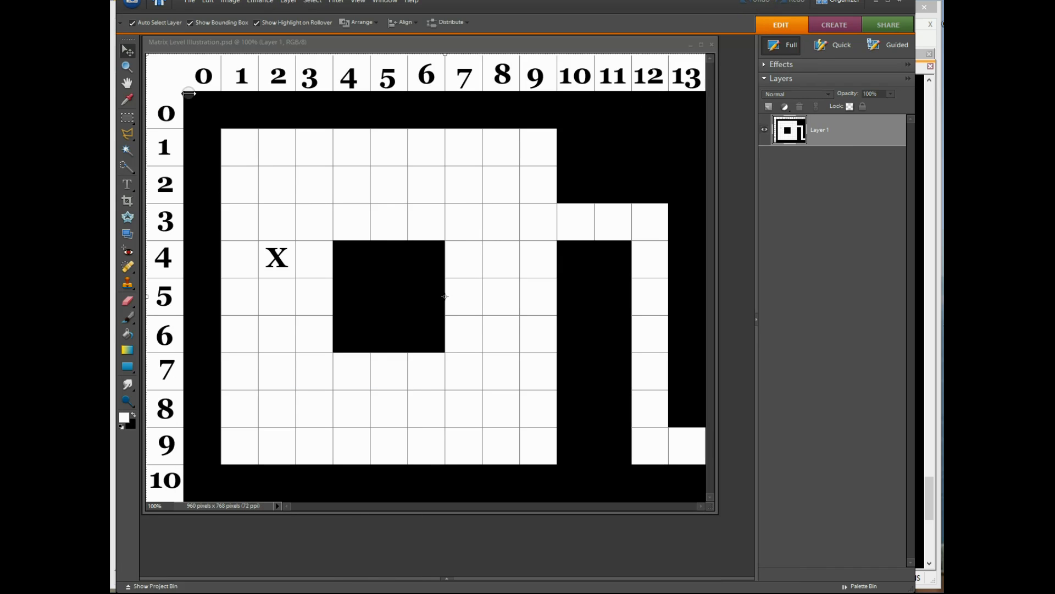
{"action": "mouse_move", "coordinate": [485, 204]}
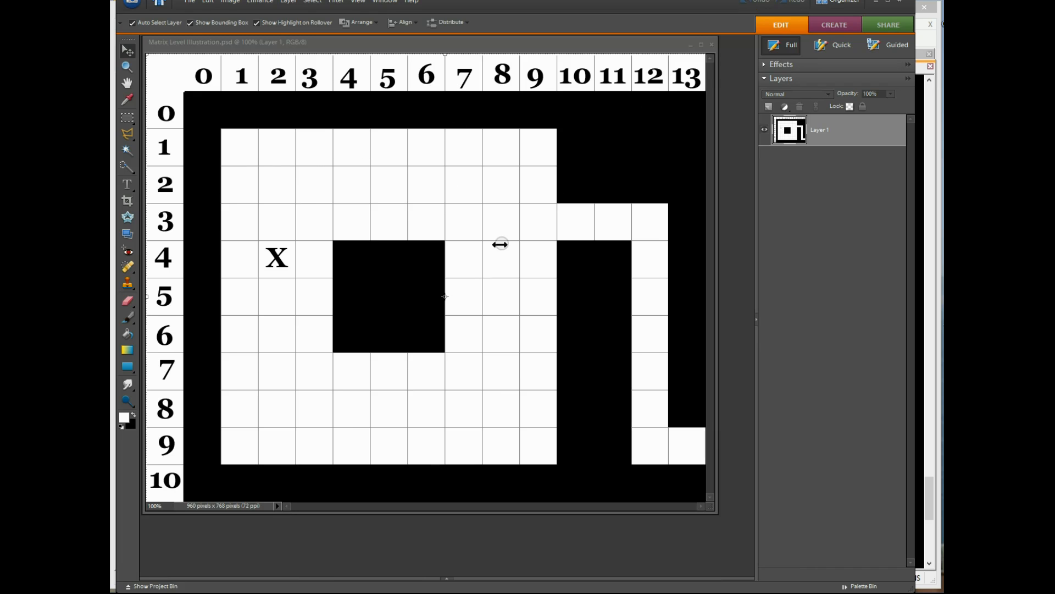
{"action": "mouse_move", "coordinate": [238, 147]}
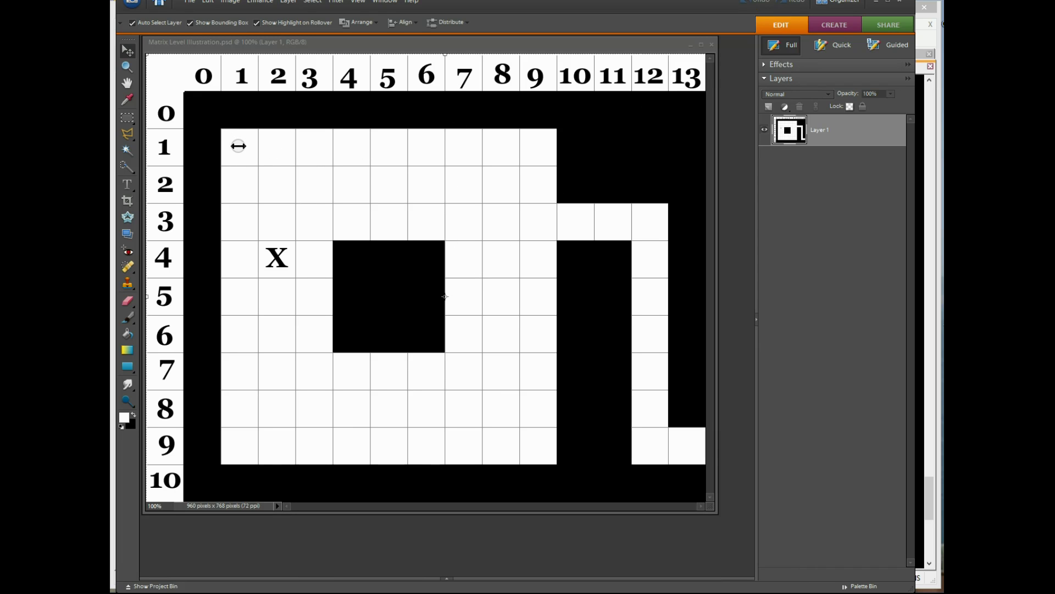
{"action": "mouse_move", "coordinate": [539, 176]}
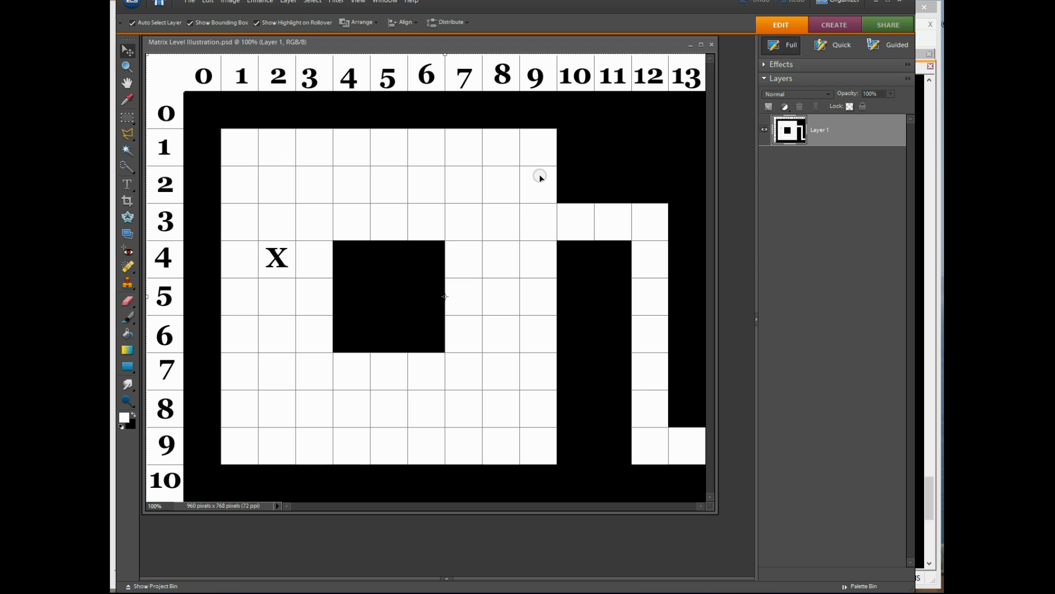
{"action": "mouse_move", "coordinate": [206, 132]}
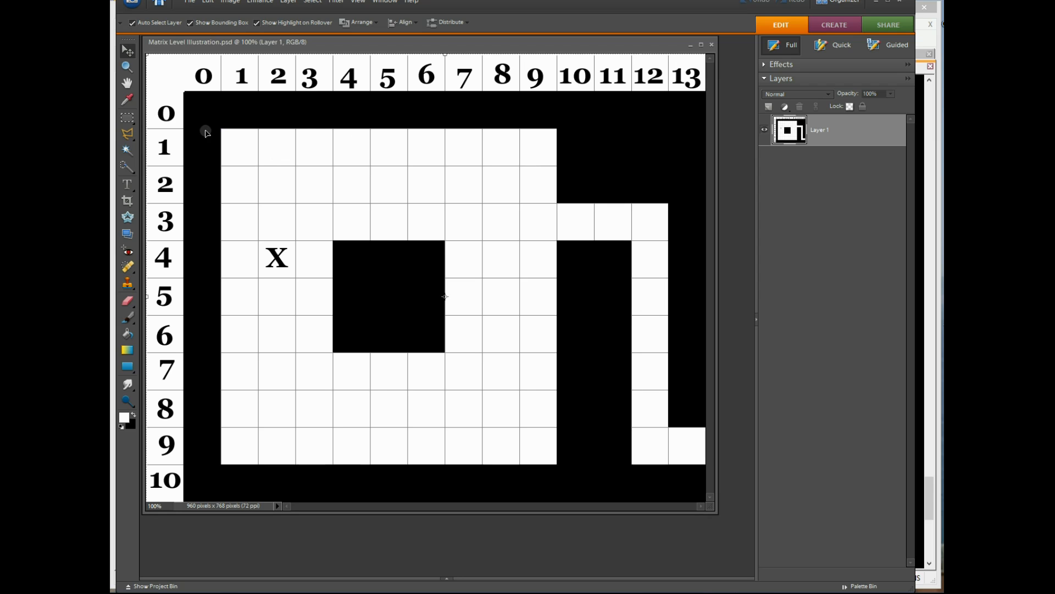
{"action": "mouse_move", "coordinate": [235, 181]}
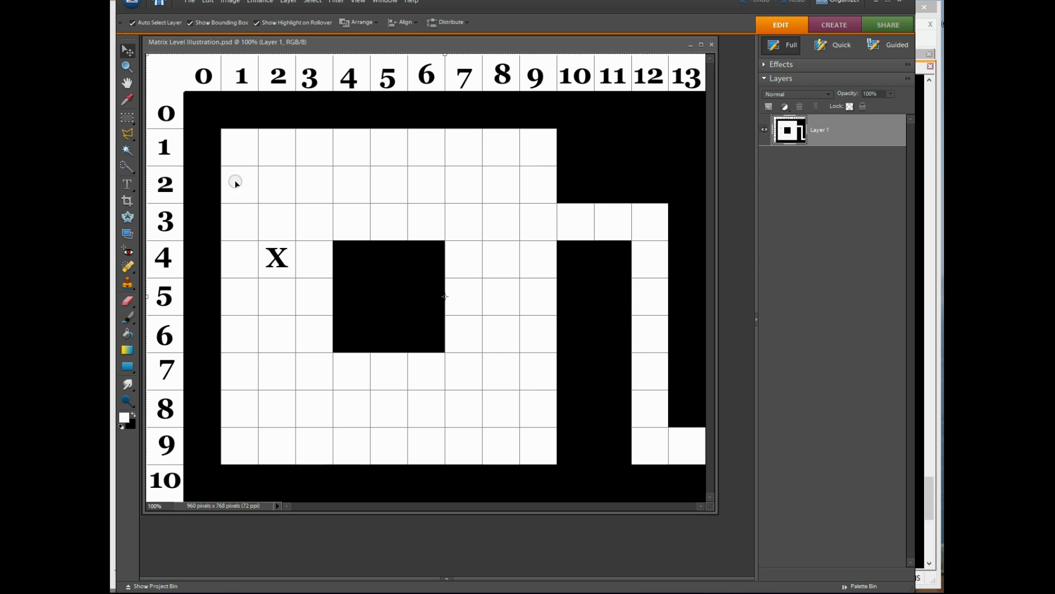
{"action": "mouse_move", "coordinate": [519, 443]}
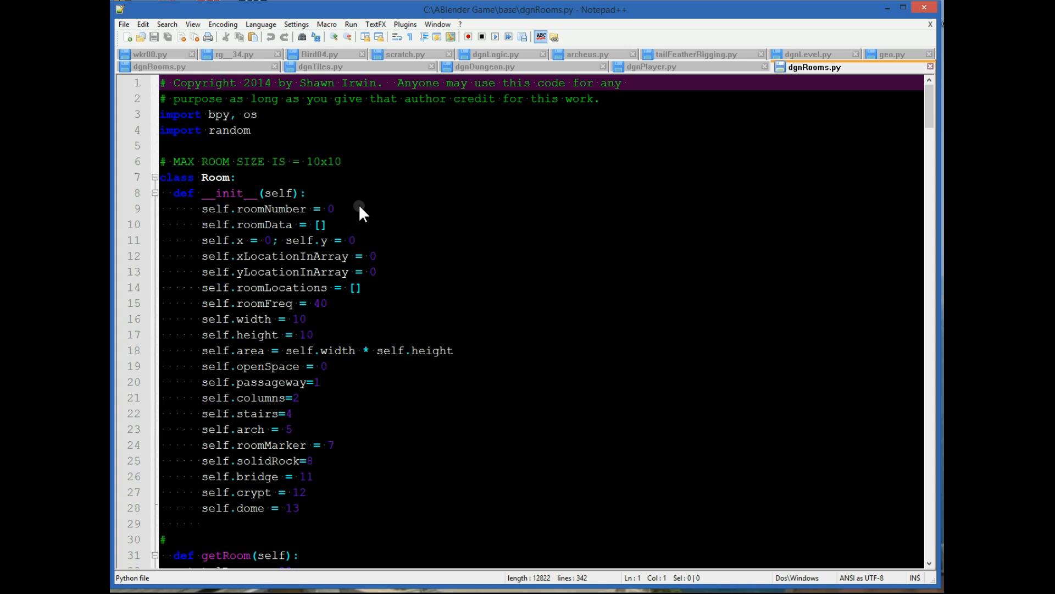
{"action": "mouse_move", "coordinate": [316, 128]}
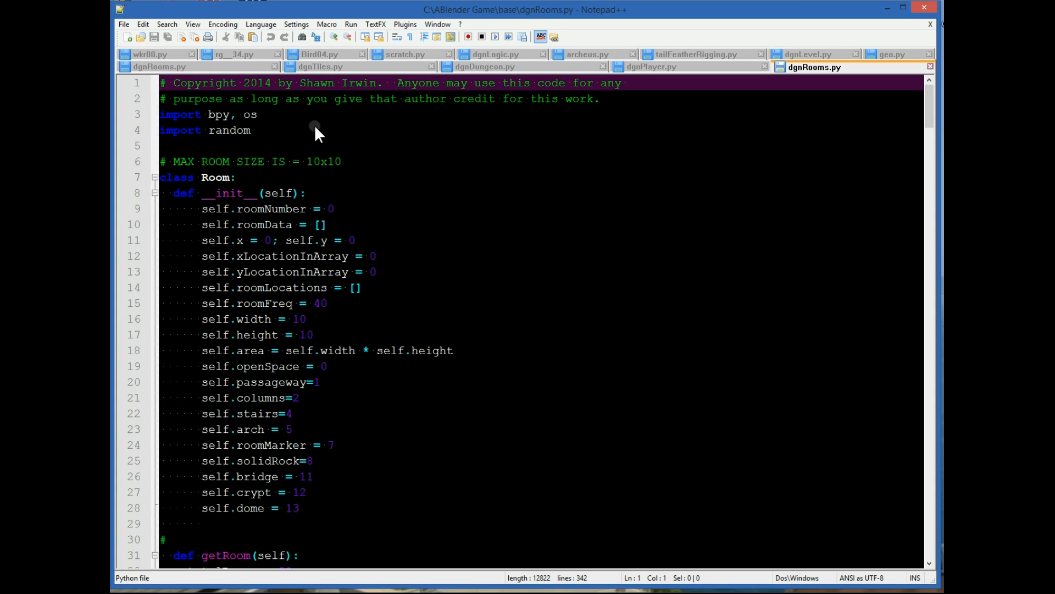
Scroll from the Room class __init__ attributes down to getRoom and its first room-data arrays
{"action": "scroll", "scroll_direction": "down", "scroll_amount": 3}
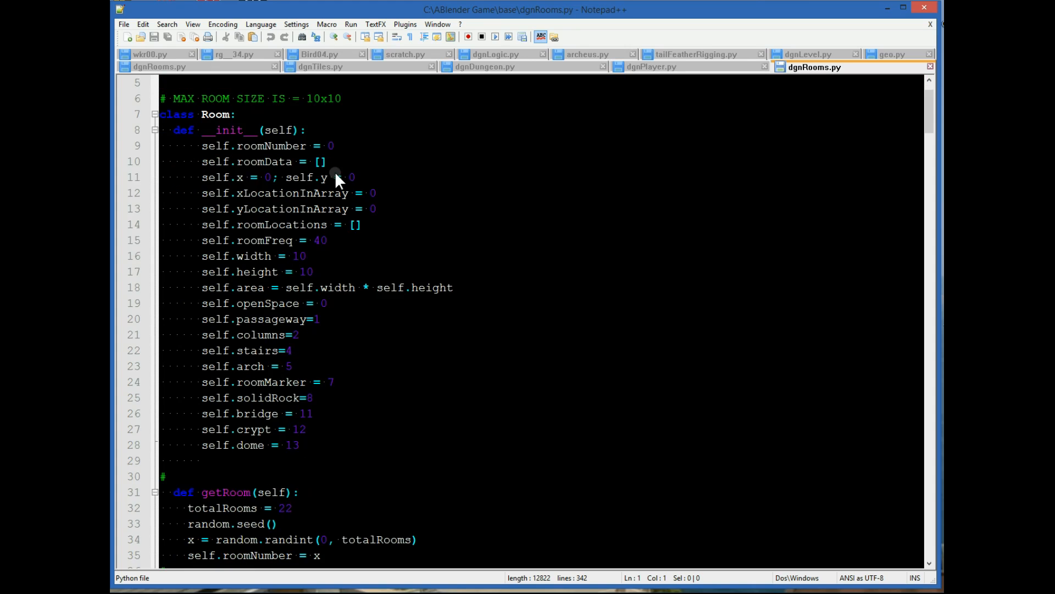
{"action": "mouse_move", "coordinate": [282, 139]}
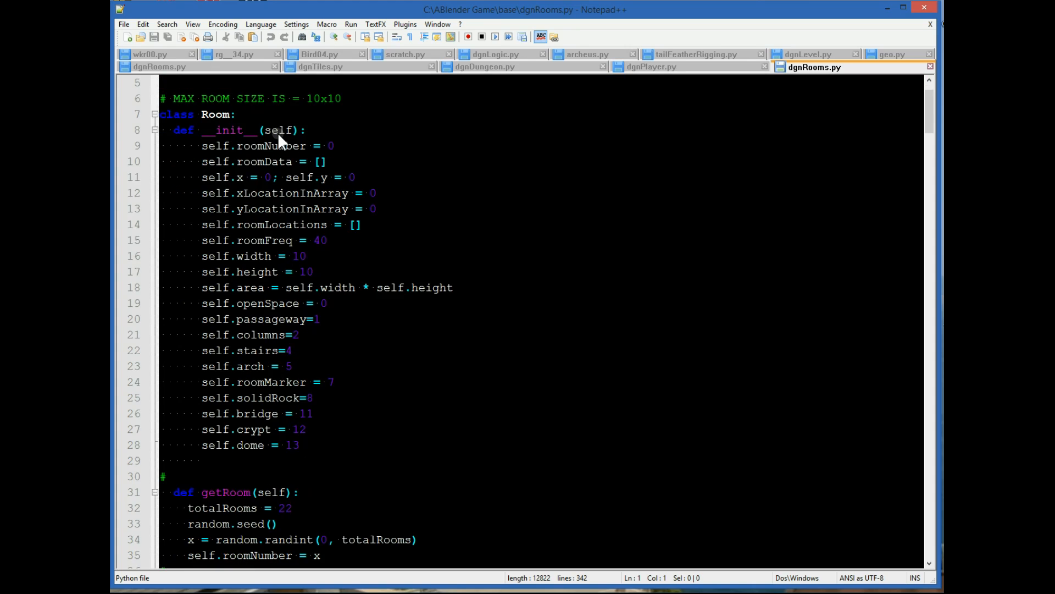
{"action": "mouse_move", "coordinate": [206, 118]}
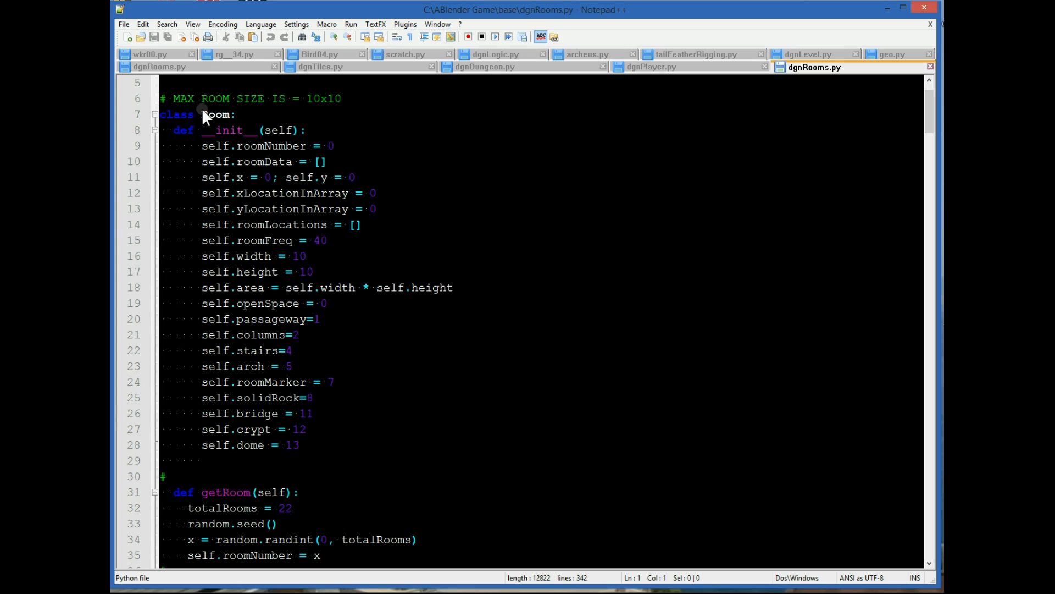
{"action": "mouse_move", "coordinate": [418, 239]}
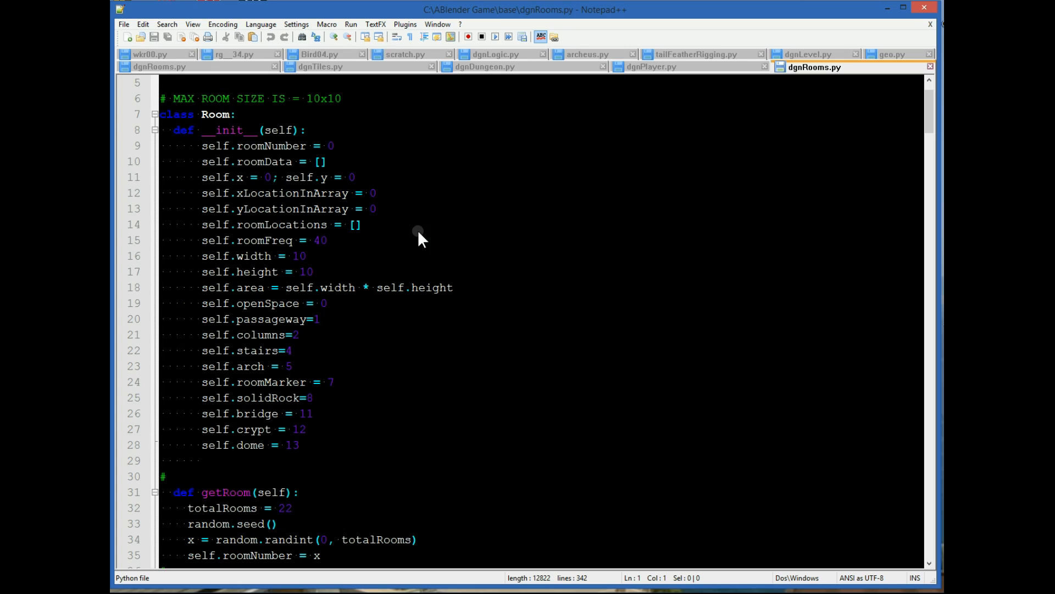
{"action": "mouse_move", "coordinate": [381, 195]}
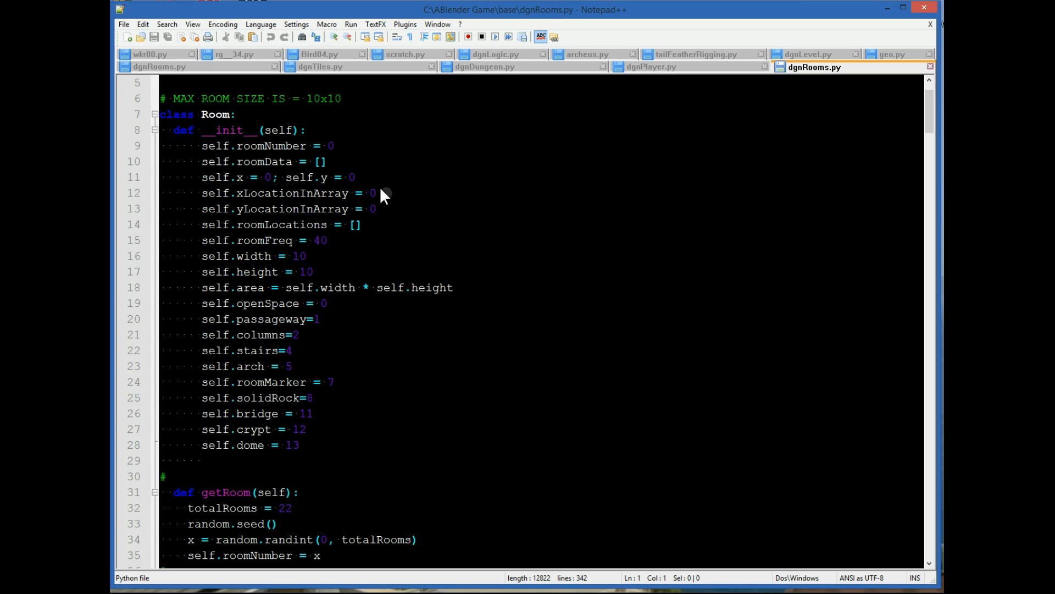
{"action": "mouse_move", "coordinate": [335, 167]}
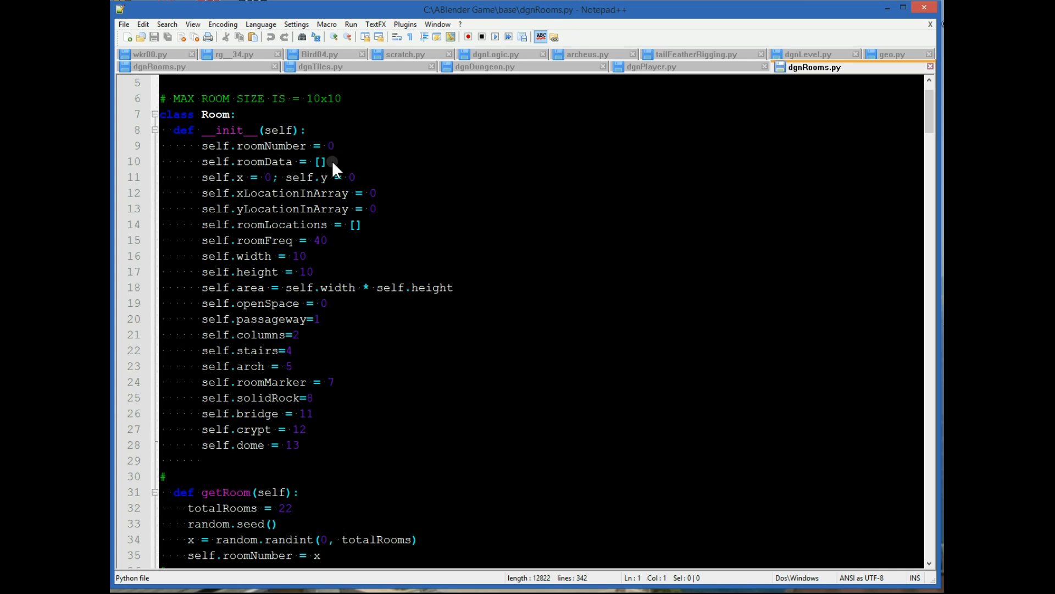
{"action": "mouse_move", "coordinate": [288, 222]}
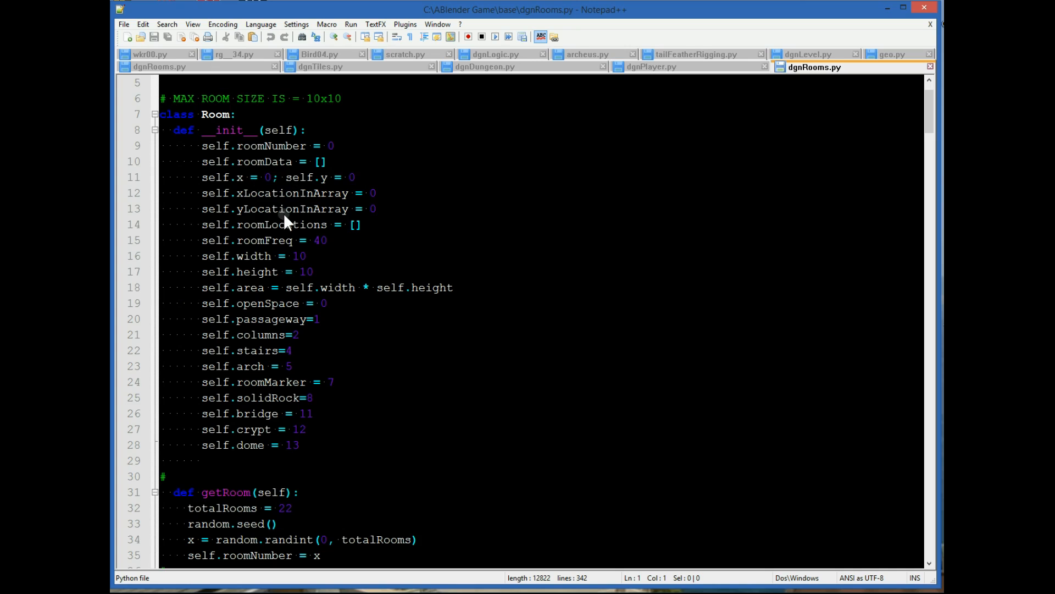
{"action": "mouse_move", "coordinate": [321, 237]}
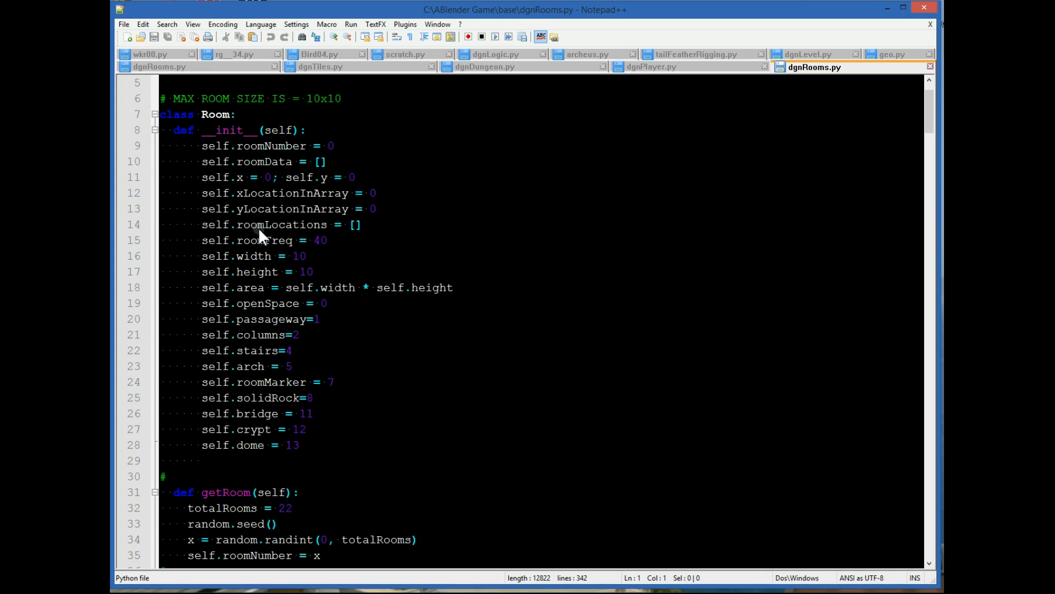
{"action": "mouse_move", "coordinate": [261, 244]}
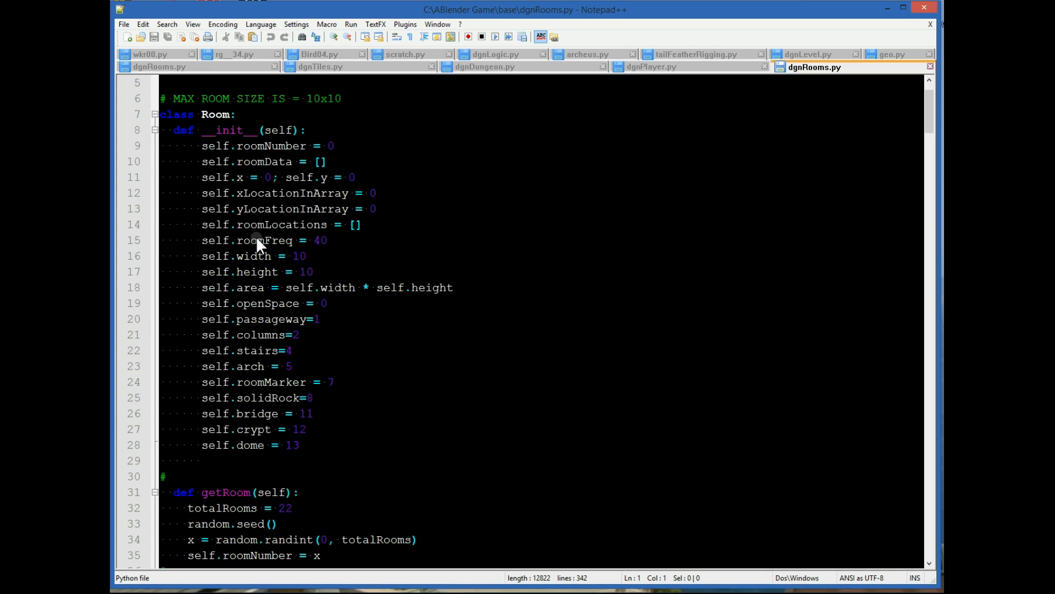
{"action": "mouse_move", "coordinate": [326, 254]}
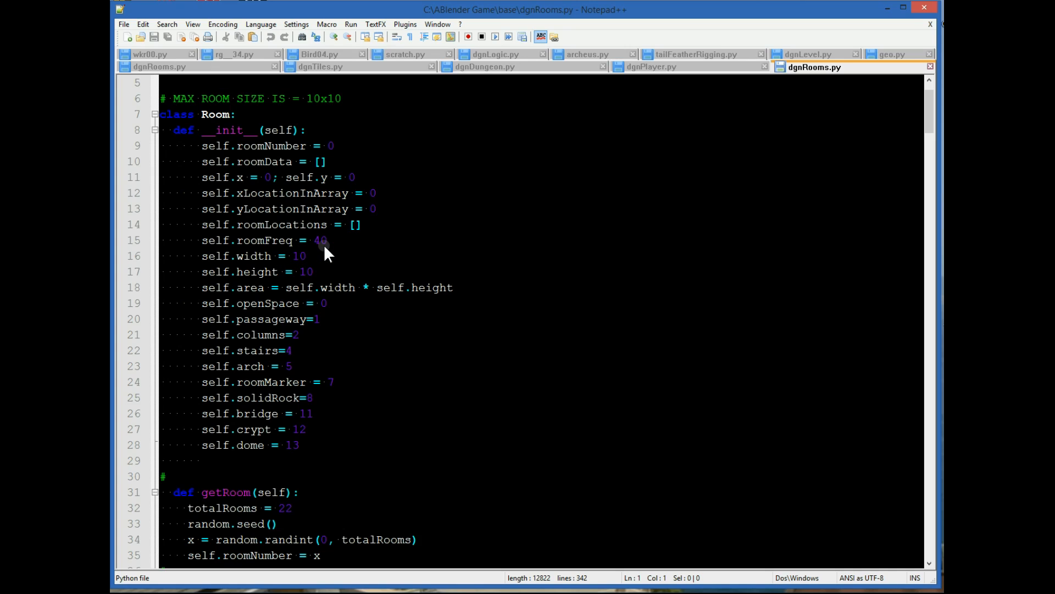
{"action": "mouse_move", "coordinate": [355, 270]}
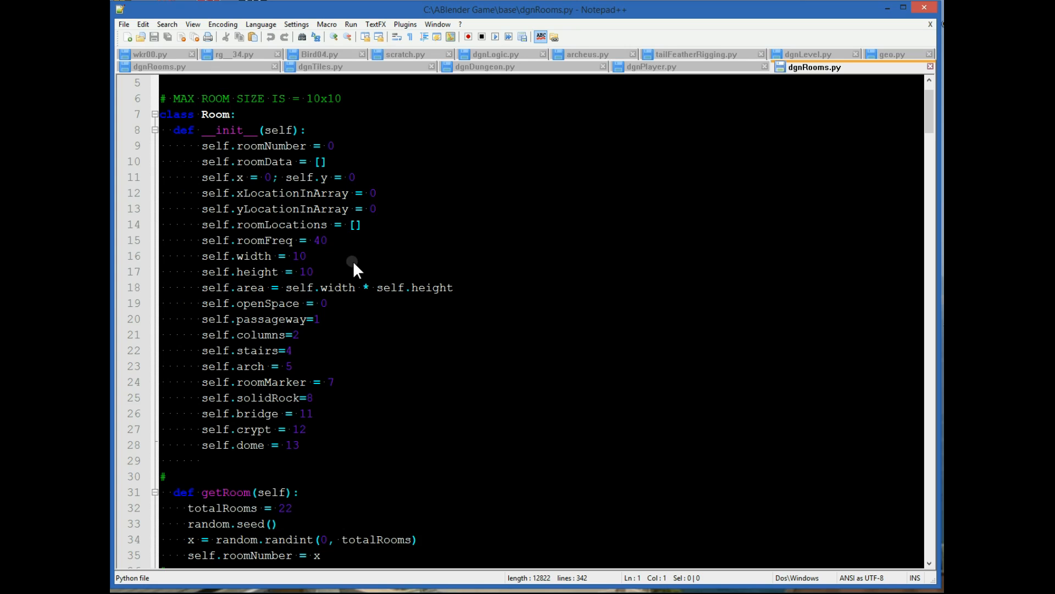
{"action": "mouse_move", "coordinate": [254, 295]}
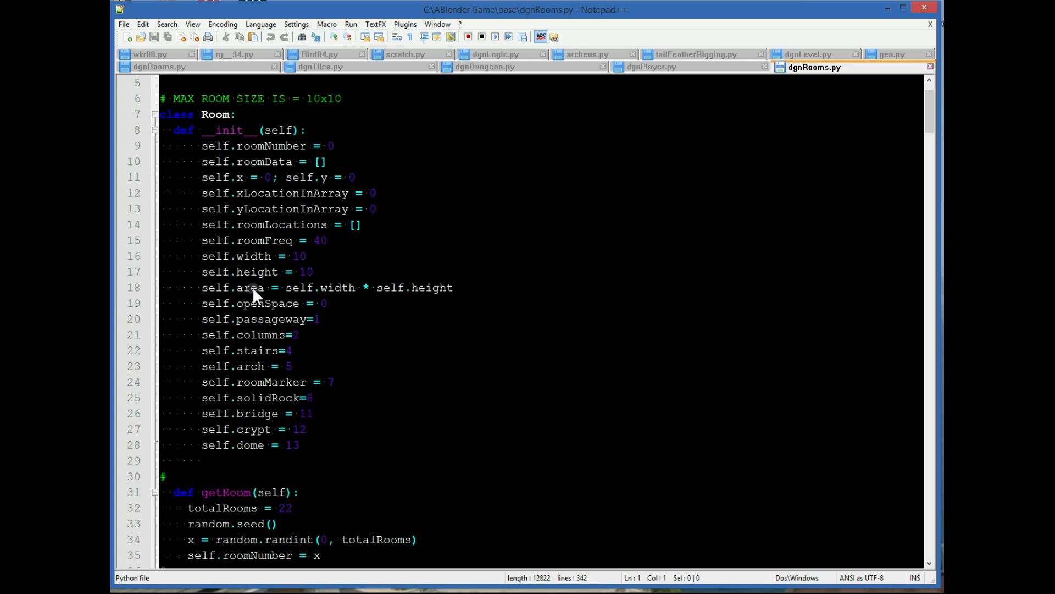
{"action": "mouse_move", "coordinate": [253, 301]}
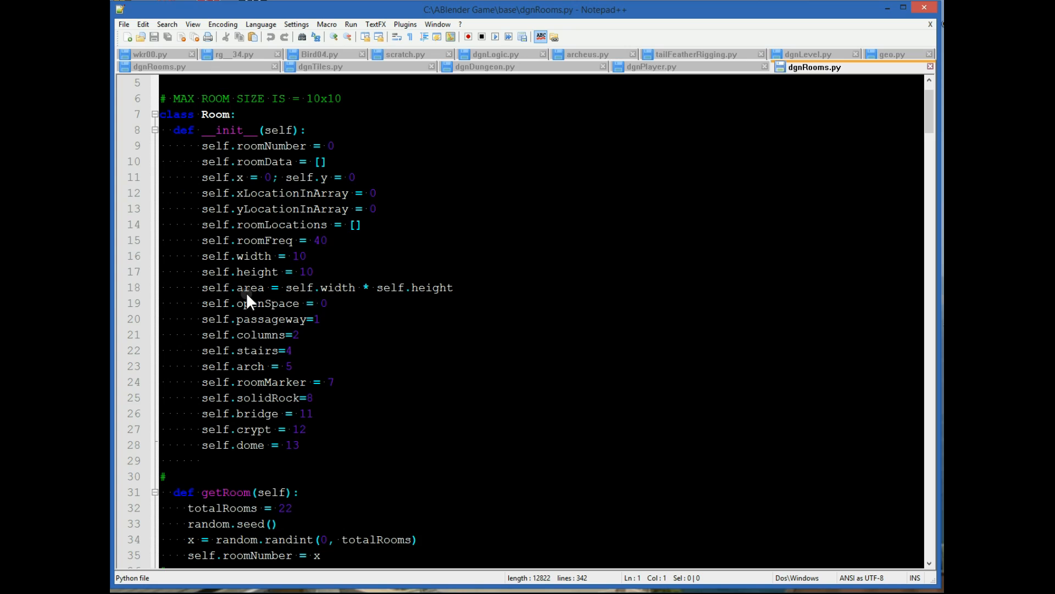
{"action": "mouse_move", "coordinate": [256, 314]}
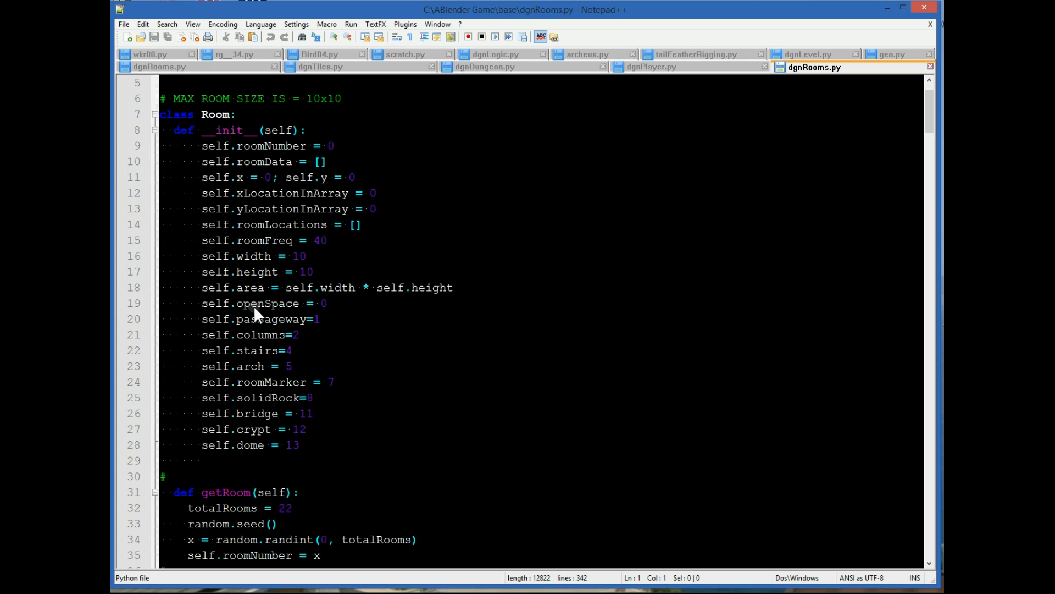
{"action": "mouse_move", "coordinate": [262, 337]}
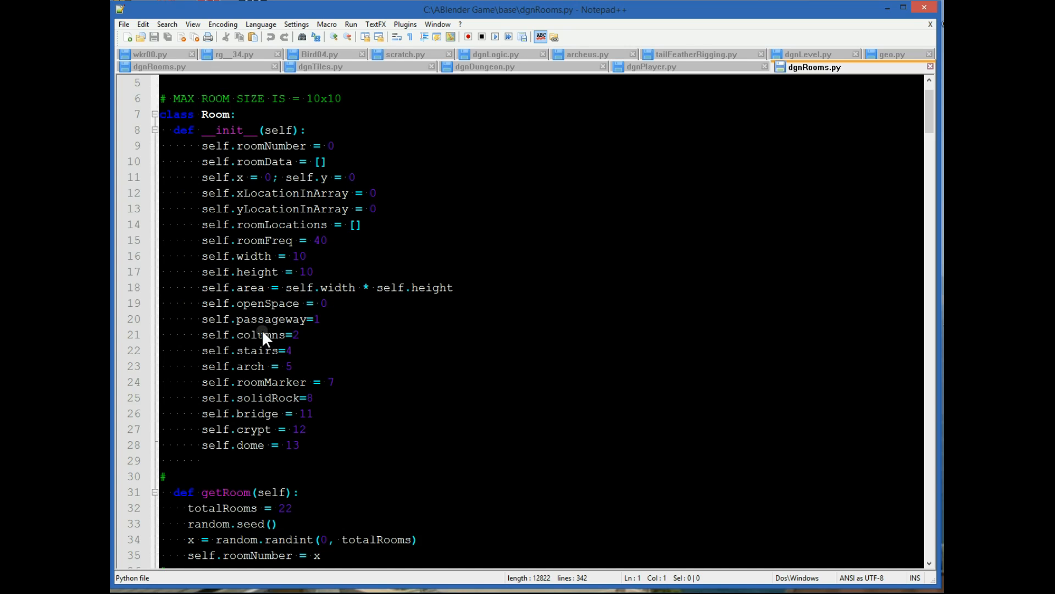
{"action": "mouse_move", "coordinate": [262, 344]}
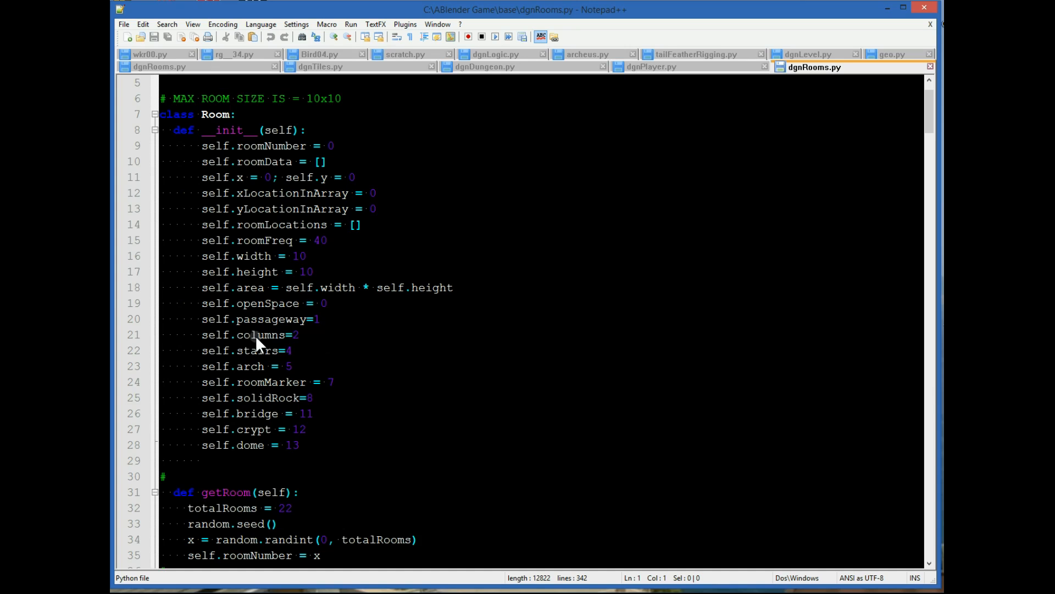
{"action": "mouse_move", "coordinate": [257, 373]}
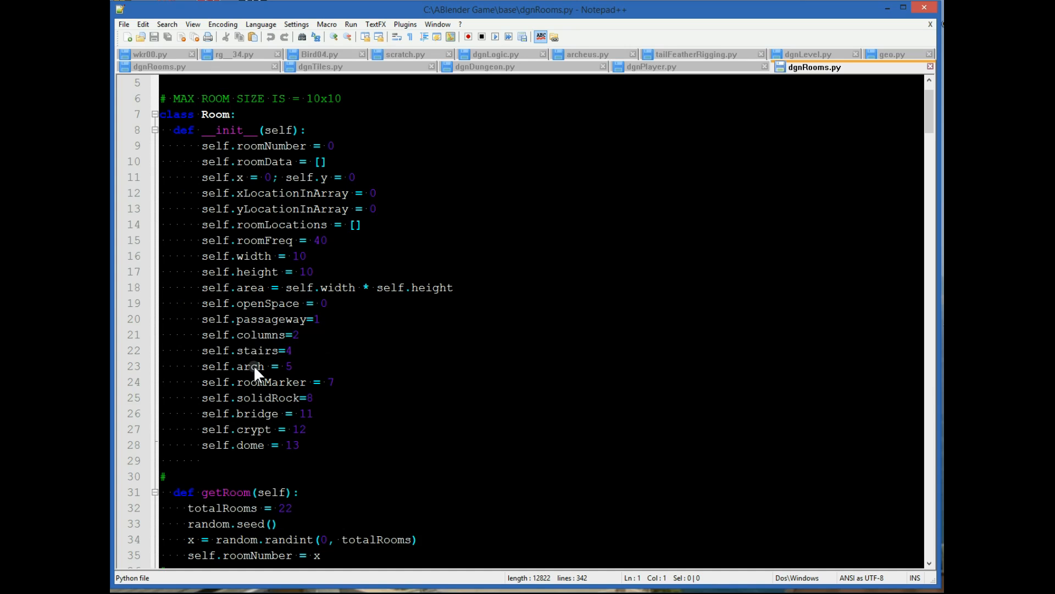
{"action": "mouse_move", "coordinate": [262, 453]}
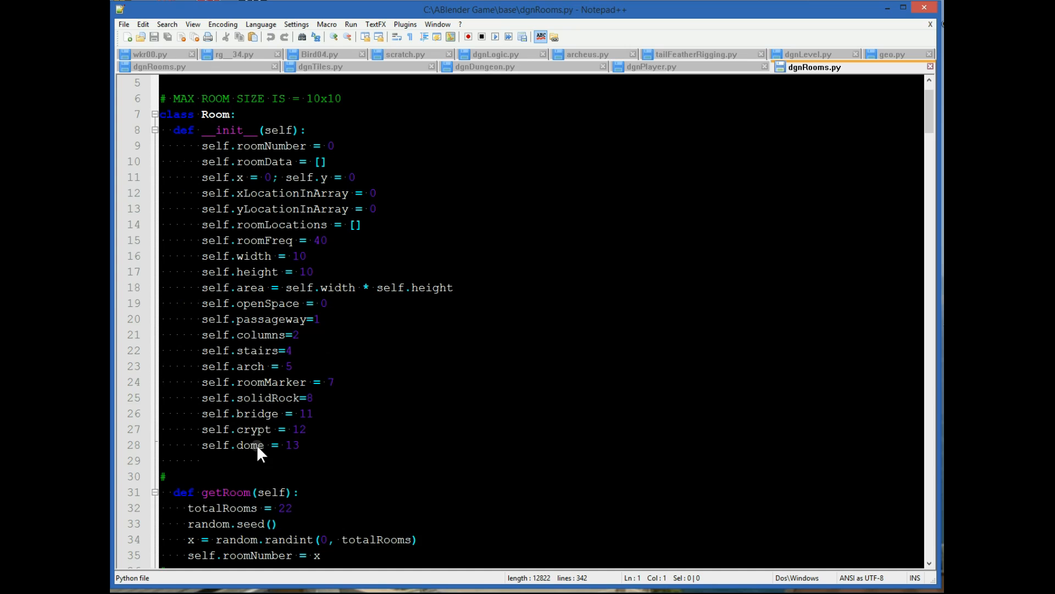
{"action": "scroll", "scroll_direction": "down", "scroll_amount": 3}
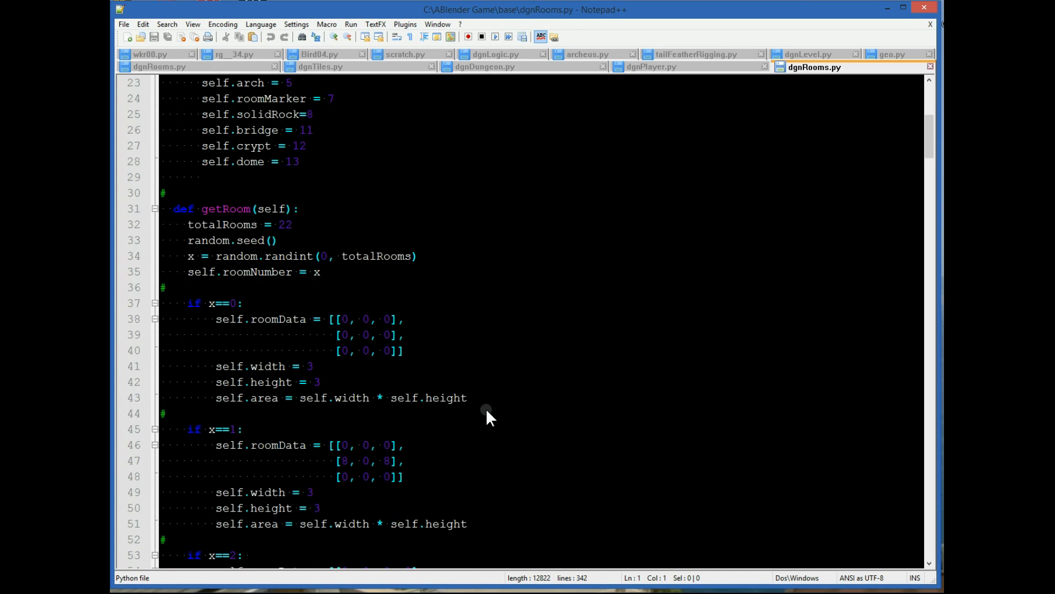
{"action": "scroll", "scroll_direction": "down", "scroll_amount": 3}
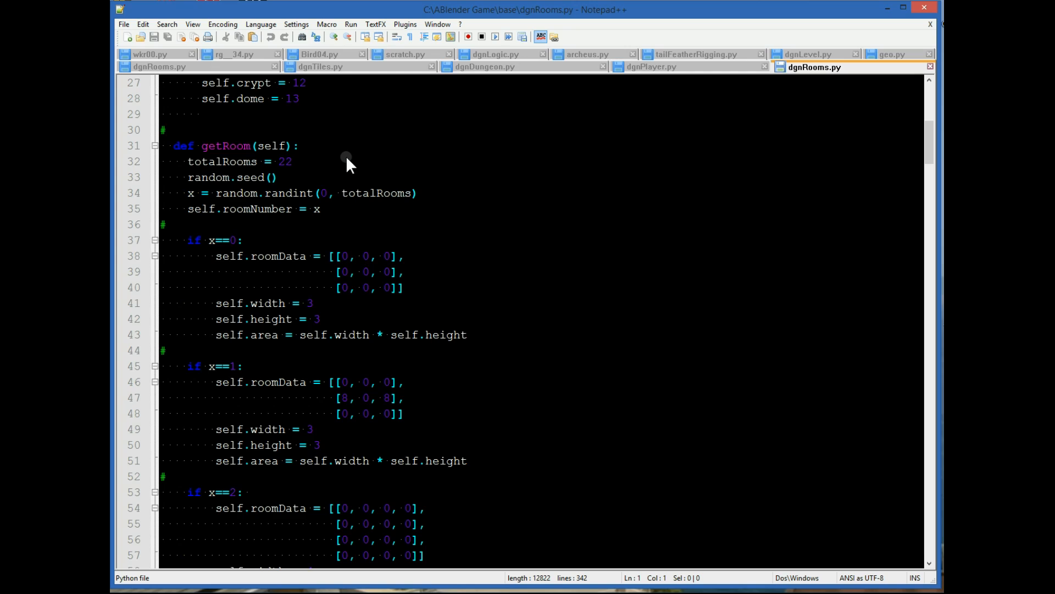
{"action": "mouse_move", "coordinate": [376, 206]}
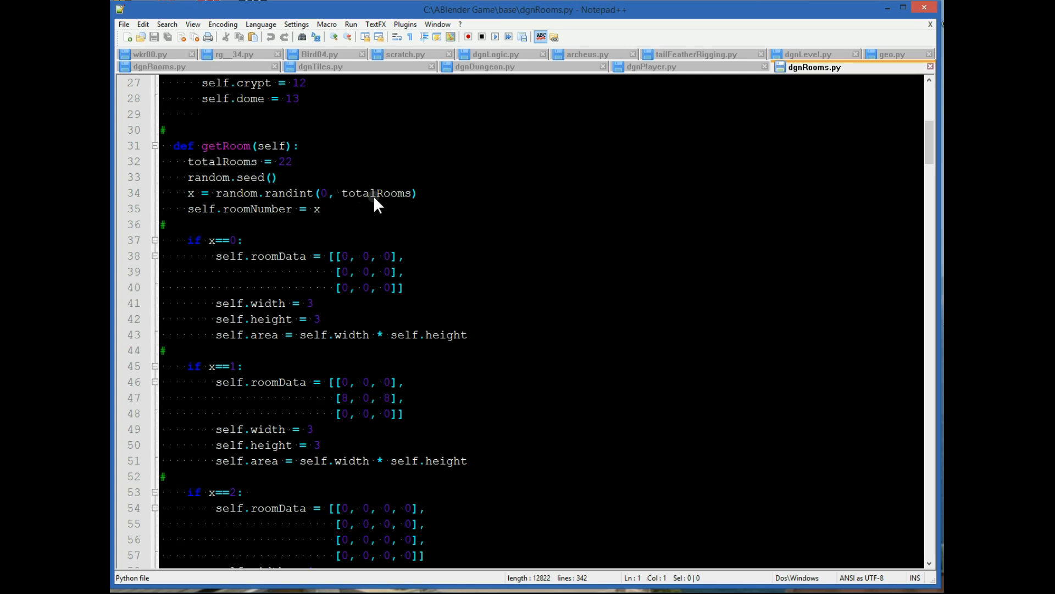
{"action": "mouse_move", "coordinate": [199, 200]}
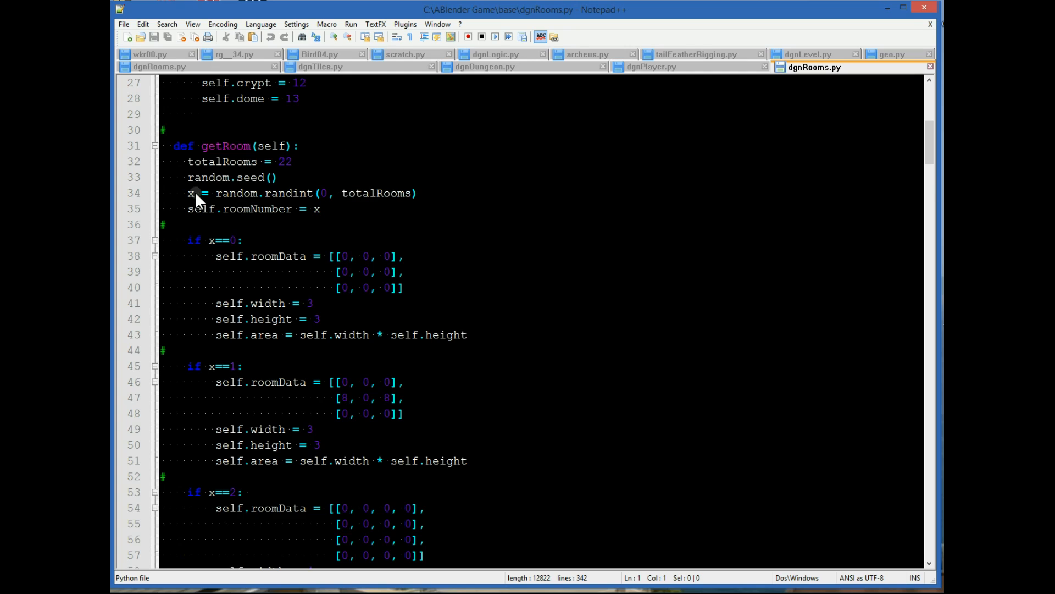
{"action": "scroll", "scroll_direction": "down", "scroll_amount": 3}
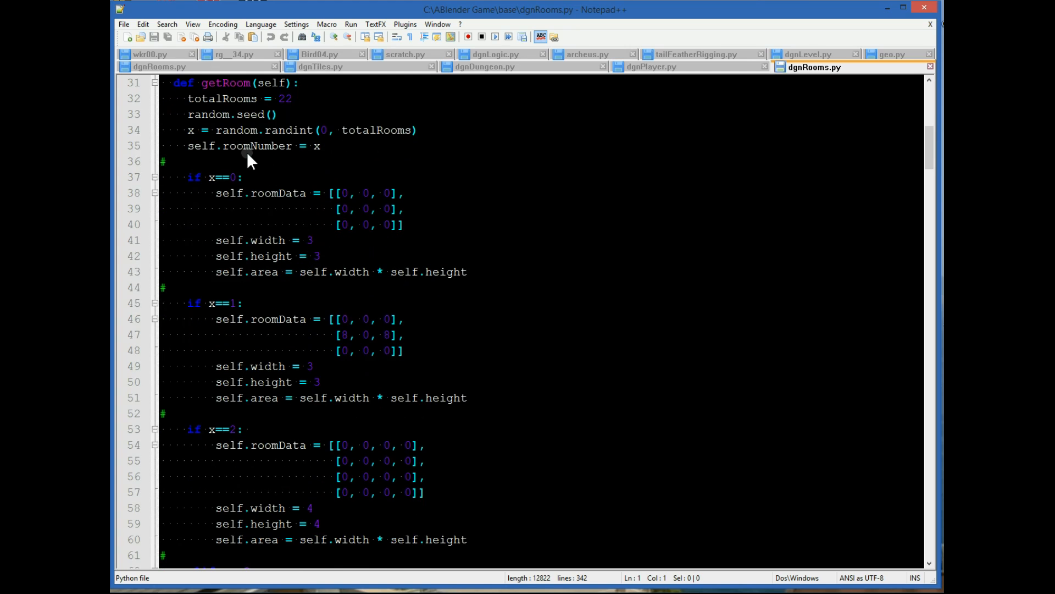
{"action": "mouse_move", "coordinate": [197, 195]}
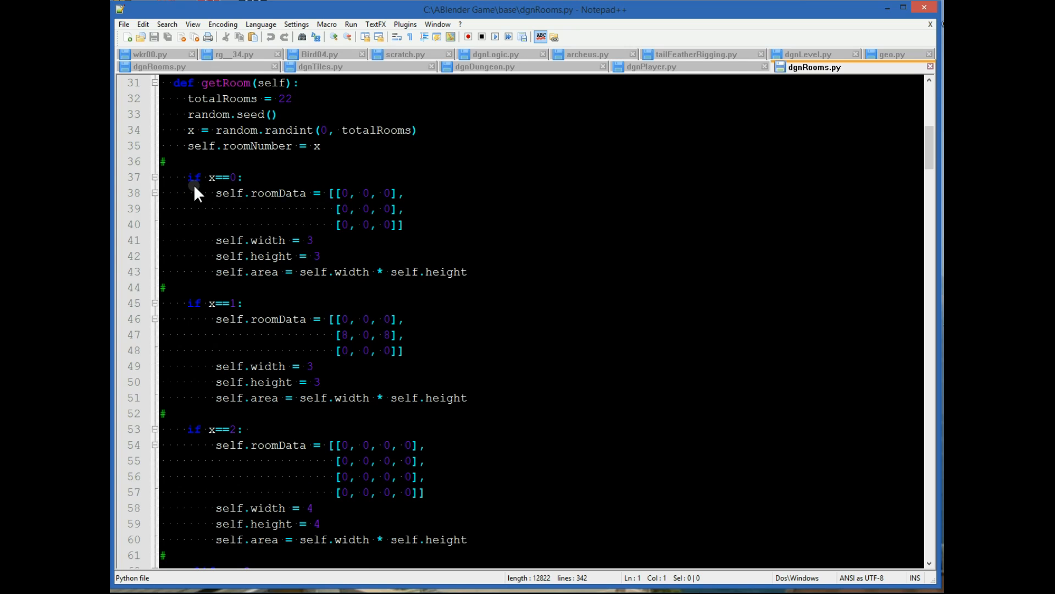
{"action": "mouse_move", "coordinate": [336, 241]}
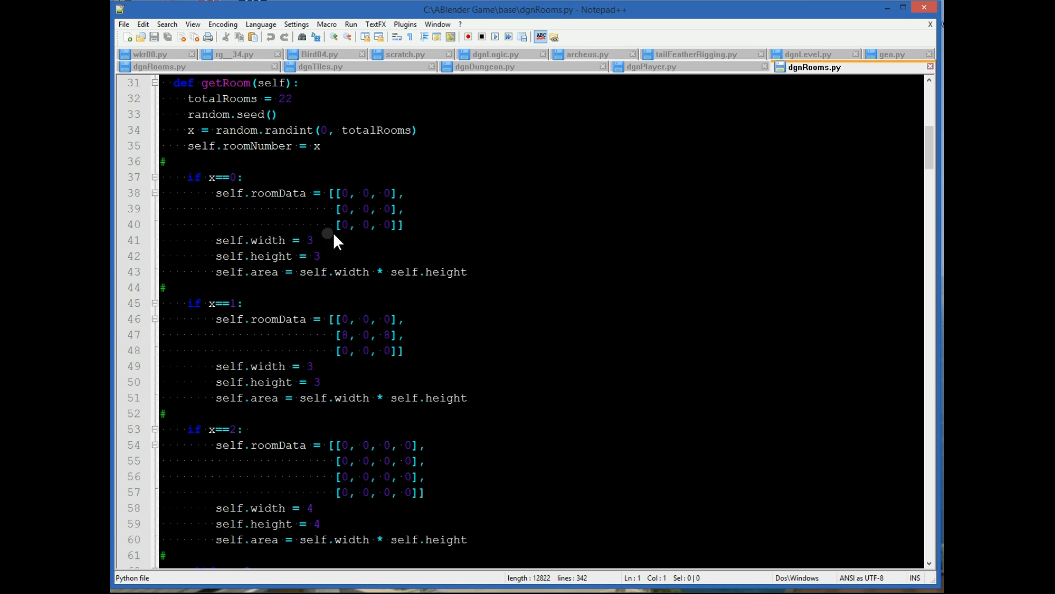
Scroll on through getRoom's room blocks to the x==19 grid of zeros and the x==20 block
{"action": "scroll", "scroll_direction": "down", "scroll_amount": 3}
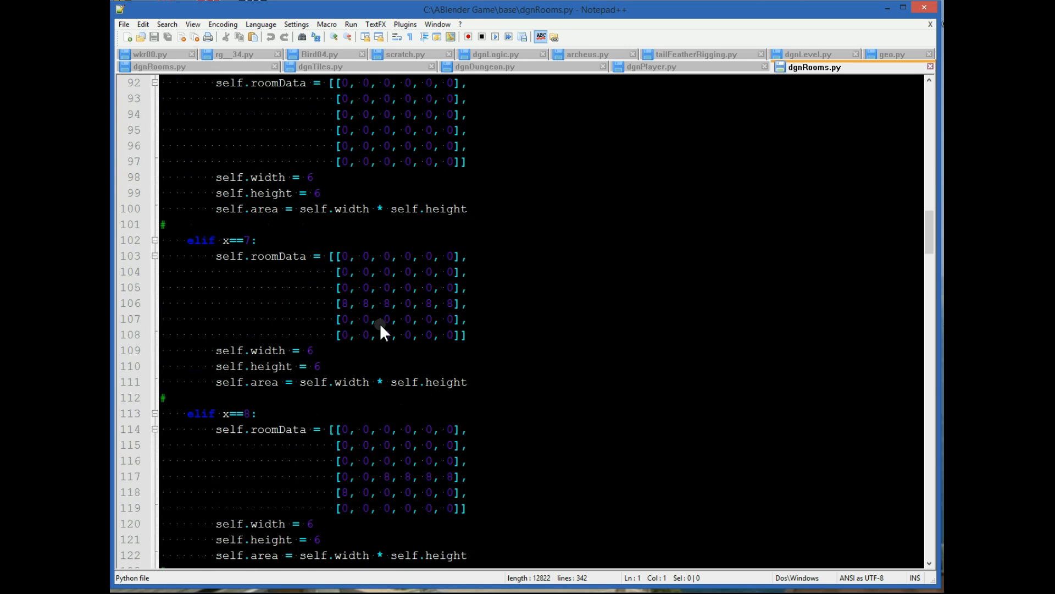
{"action": "scroll", "scroll_direction": "down", "scroll_amount": 3}
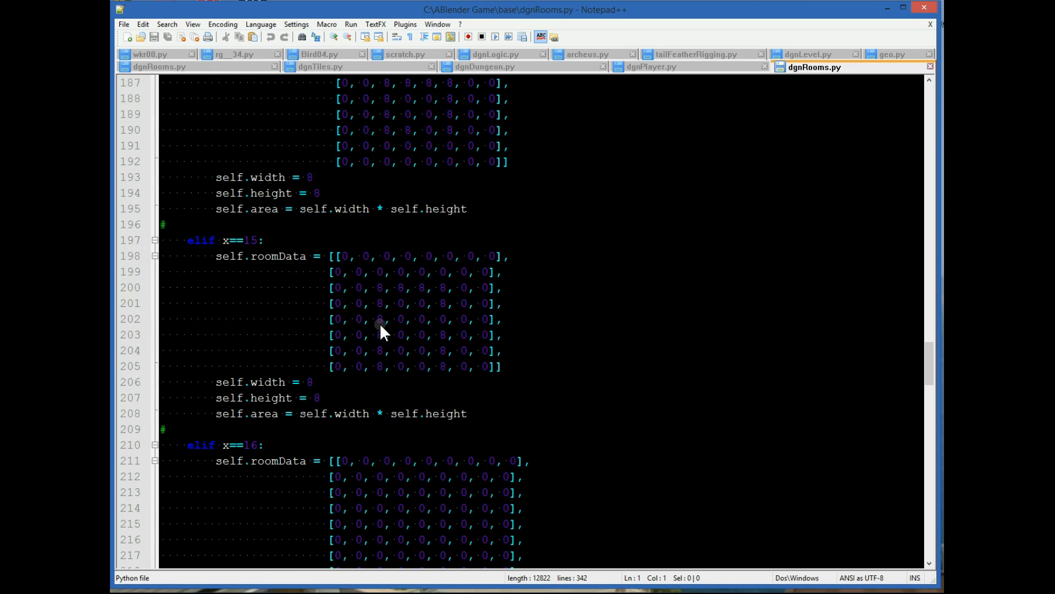
{"action": "scroll", "scroll_direction": "down", "scroll_amount": 3}
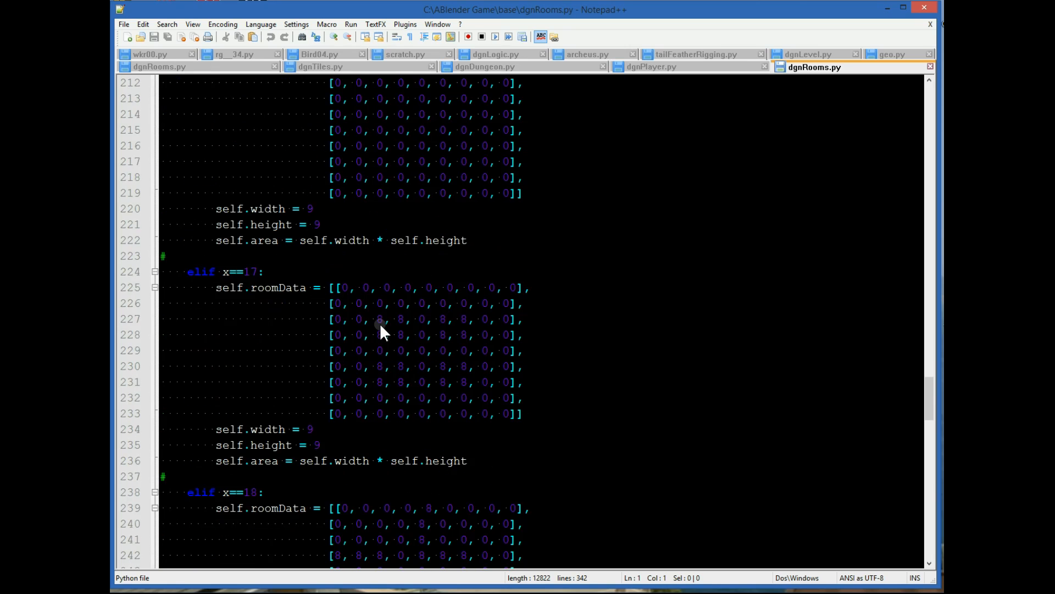
{"action": "scroll", "scroll_direction": "down", "scroll_amount": 3}
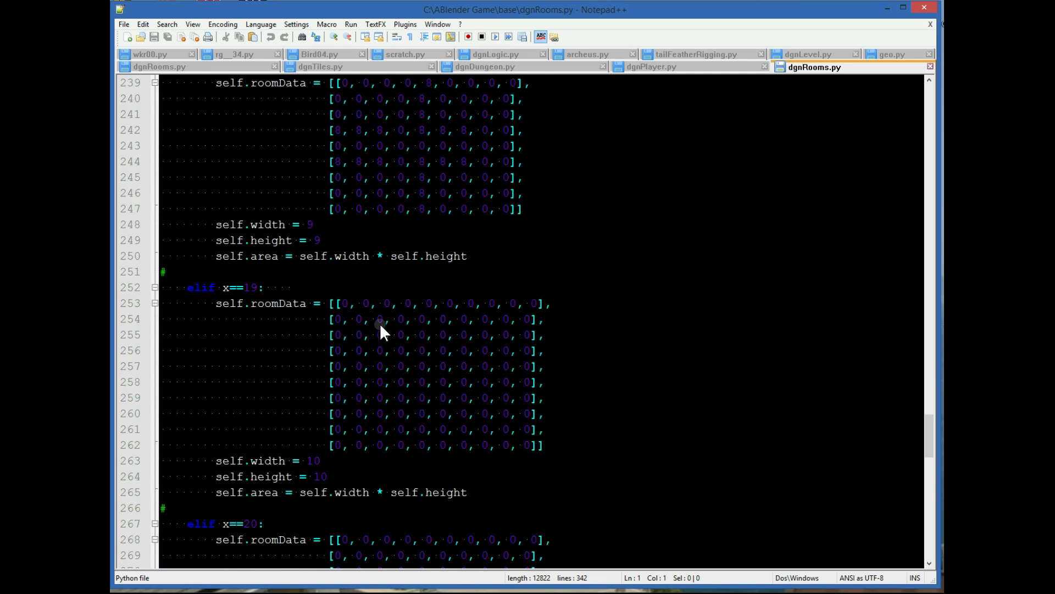
{"action": "scroll", "scroll_direction": "down", "scroll_amount": 3}
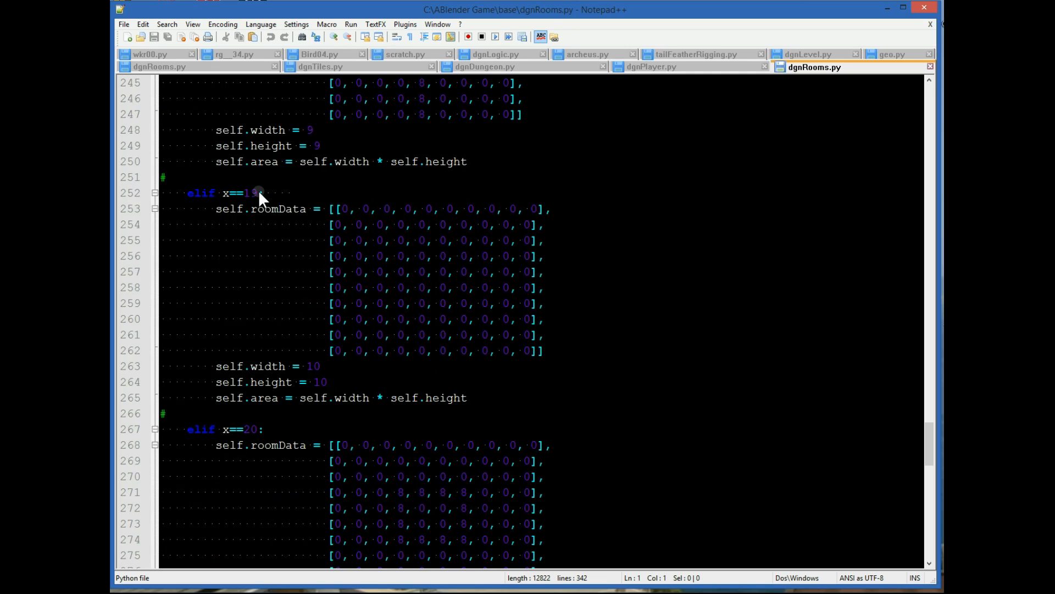
{"action": "mouse_move", "coordinate": [290, 289]}
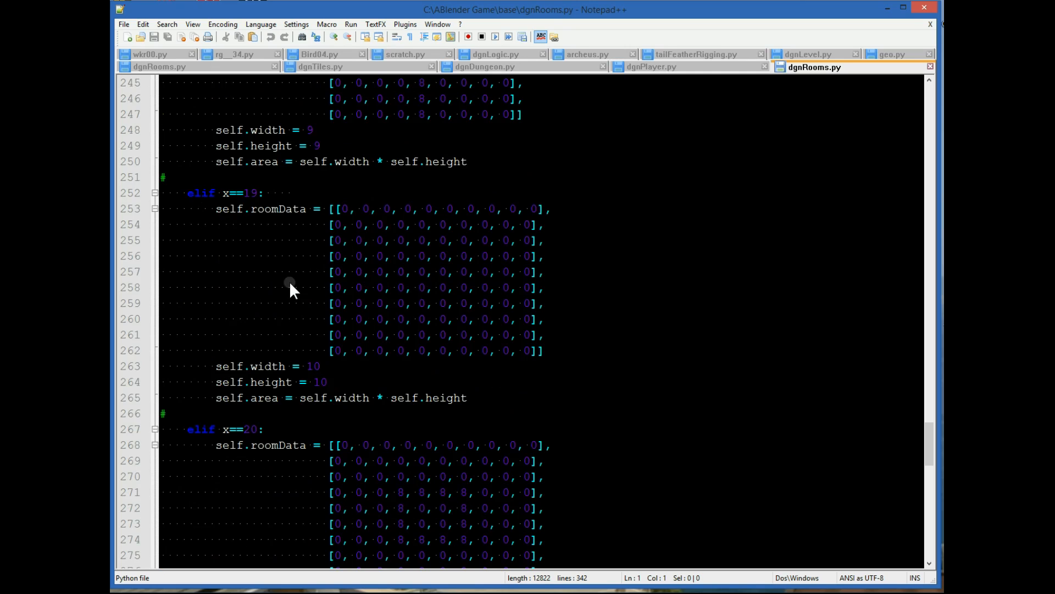
{"action": "mouse_move", "coordinate": [254, 203]}
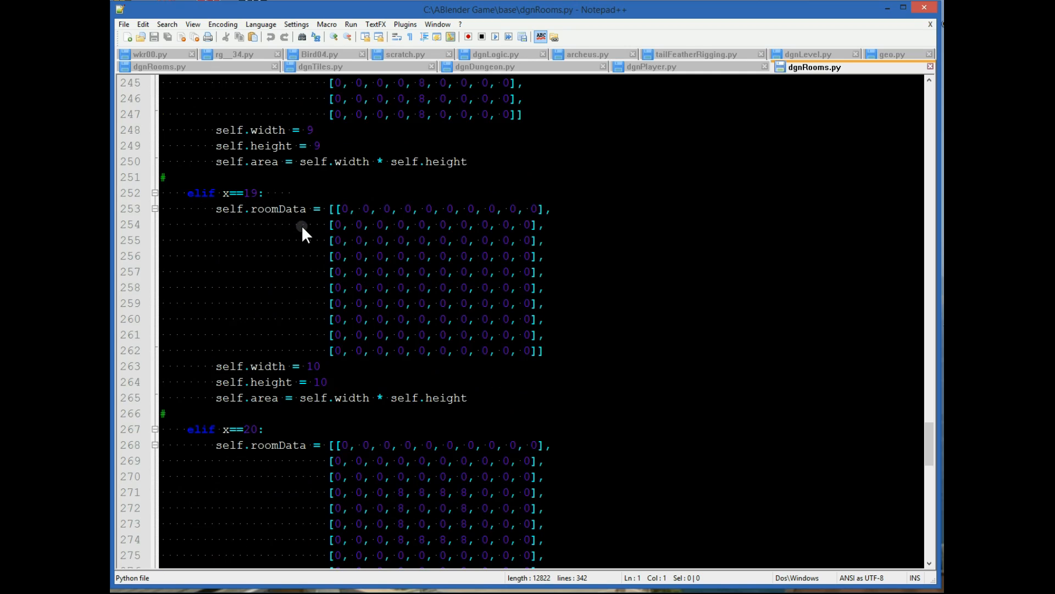
{"action": "mouse_move", "coordinate": [478, 226]}
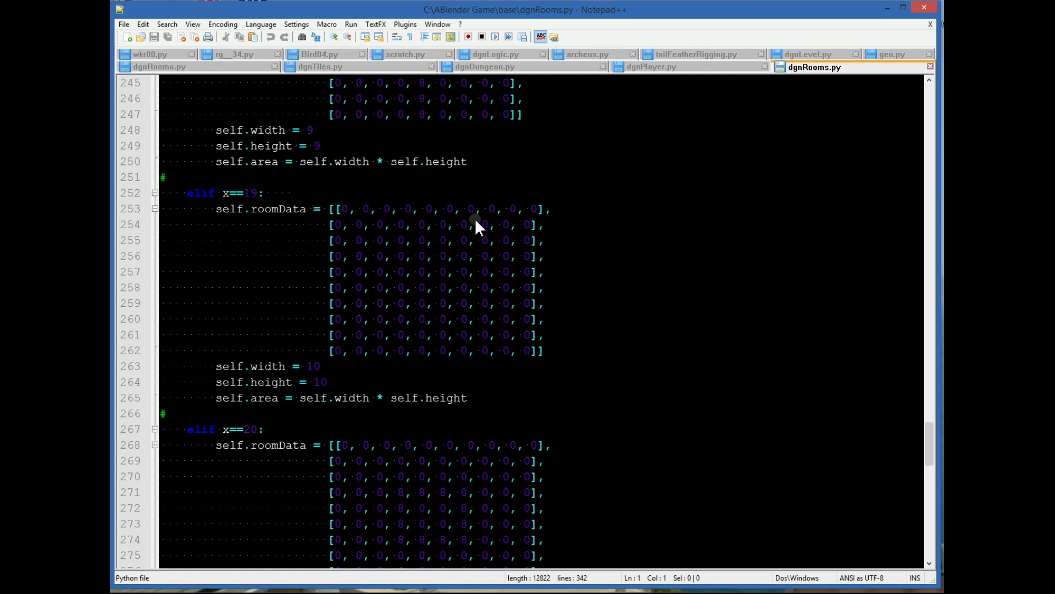
{"action": "mouse_move", "coordinate": [406, 352]}
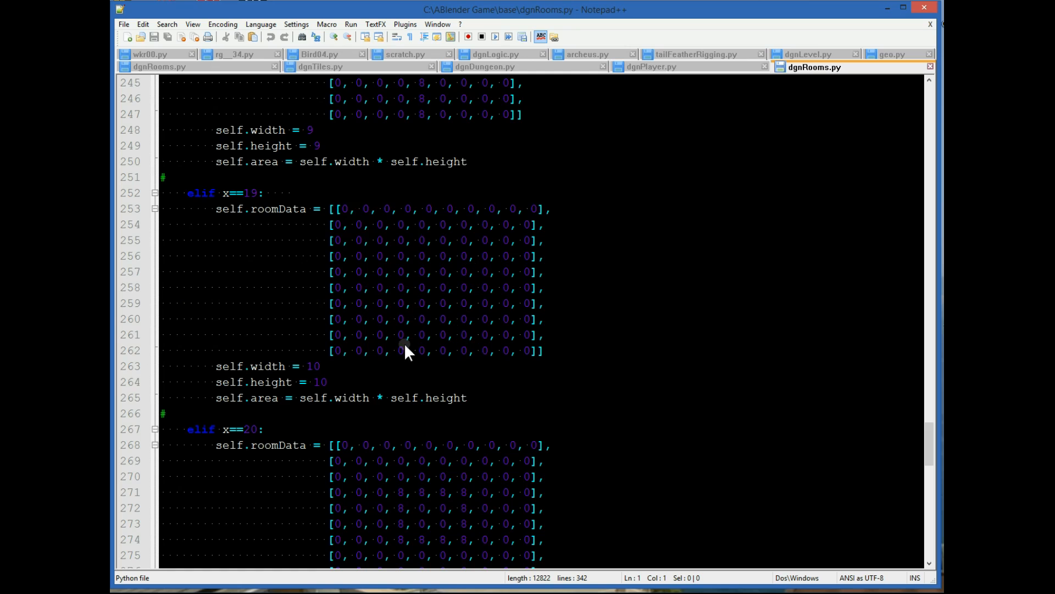
{"action": "mouse_move", "coordinate": [400, 225]}
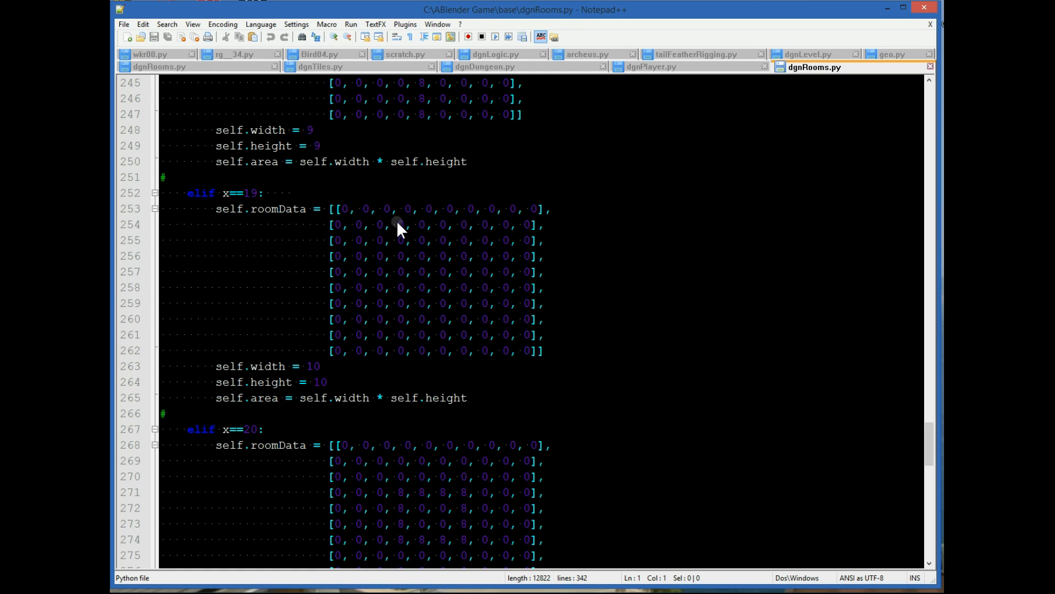
{"action": "scroll", "scroll_direction": "down", "scroll_amount": 3}
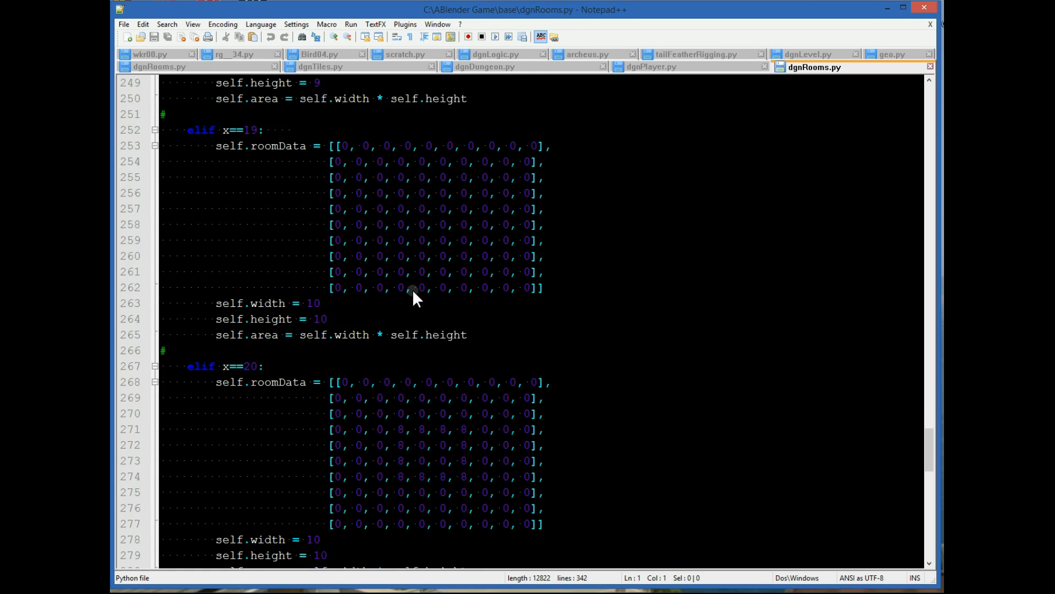
{"action": "mouse_move", "coordinate": [473, 476]}
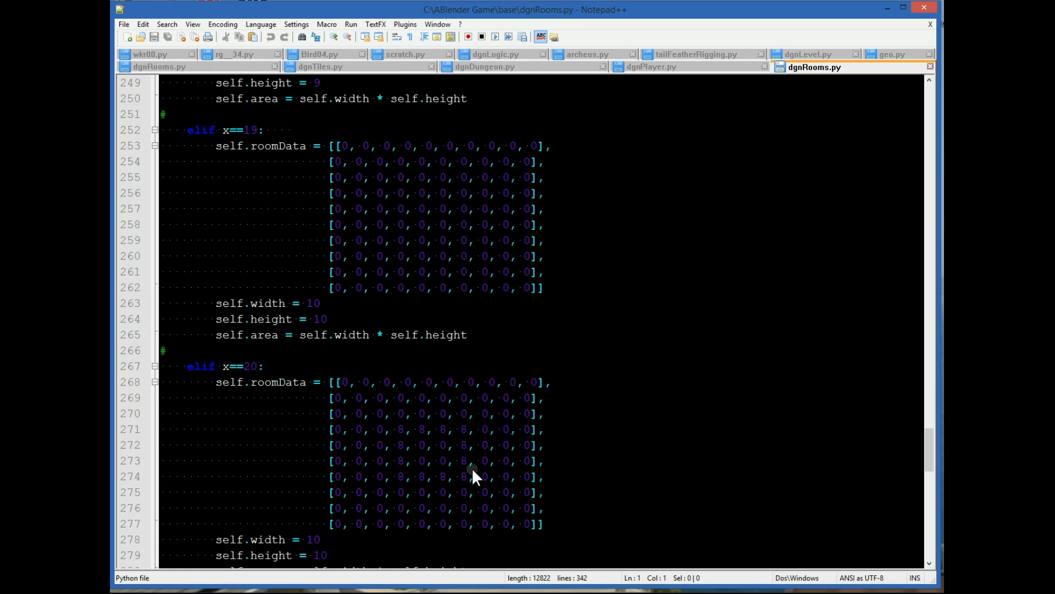
{"action": "mouse_move", "coordinate": [329, 181]}
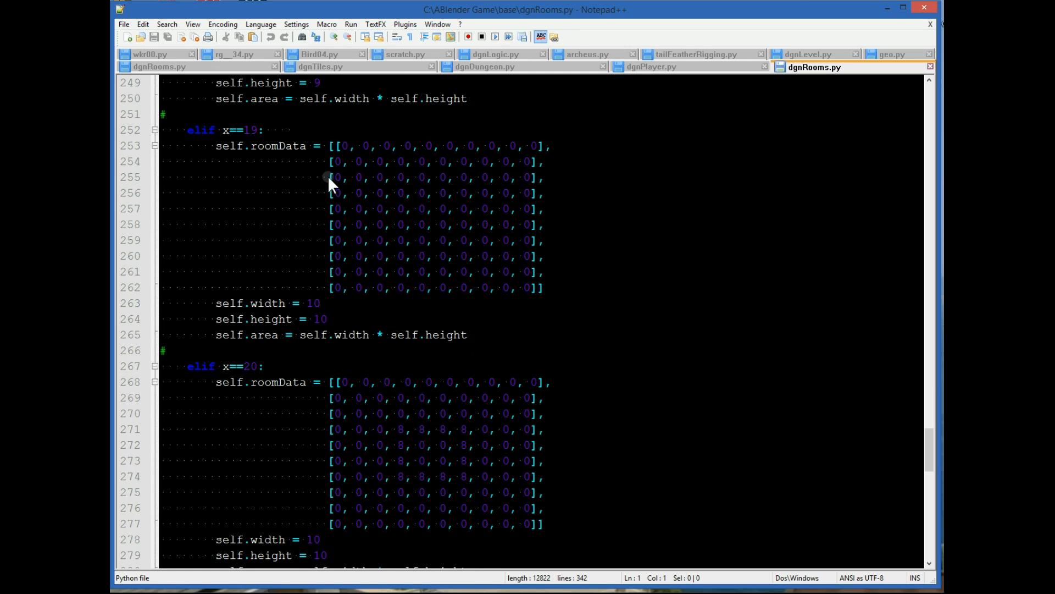
{"action": "mouse_move", "coordinate": [361, 238]}
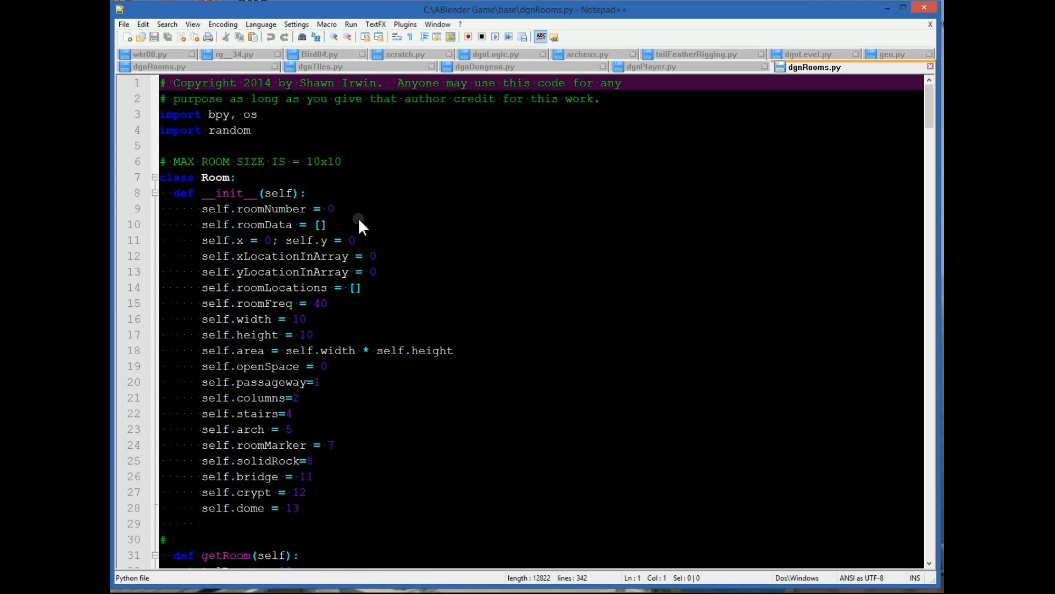
Scroll back and forth through the last room blocks to the N-S and E-W bridge rooms and return self at line 341
{"action": "scroll", "scroll_direction": "down", "scroll_amount": 3}
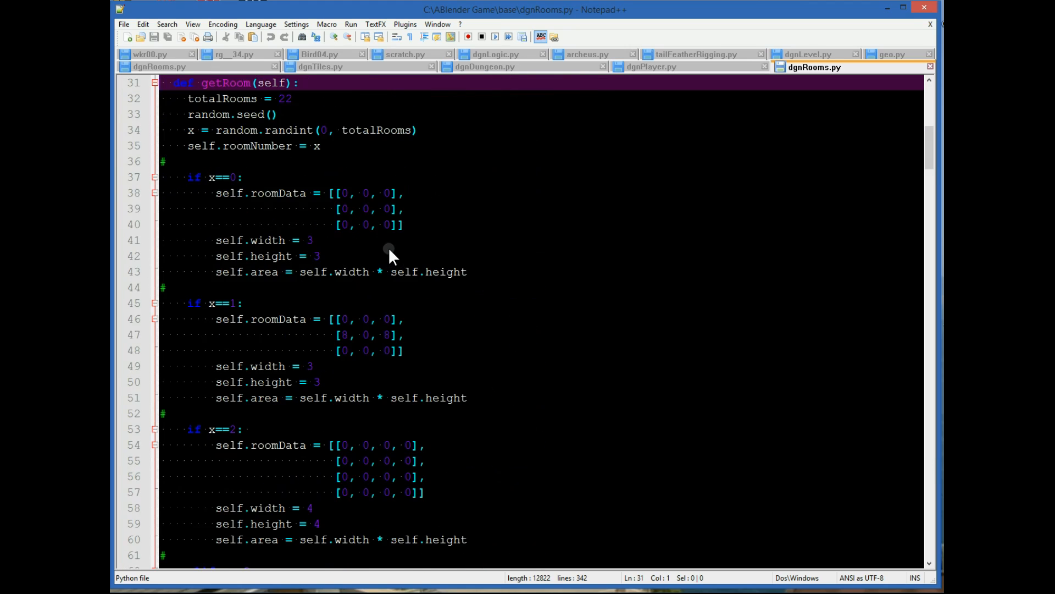
{"action": "scroll", "scroll_direction": "down", "scroll_amount": 3}
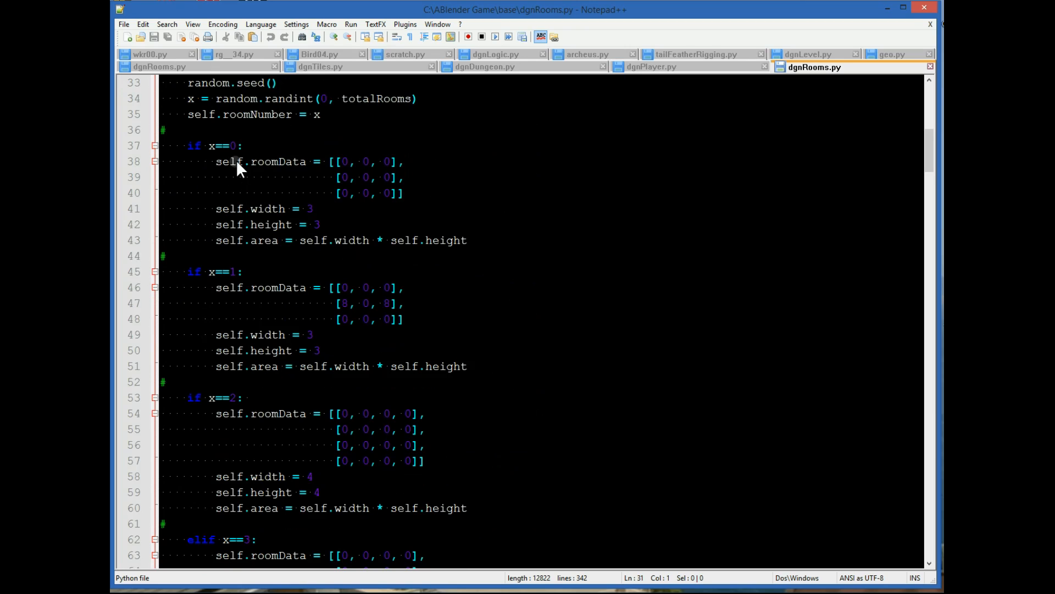
{"action": "mouse_move", "coordinate": [254, 217]}
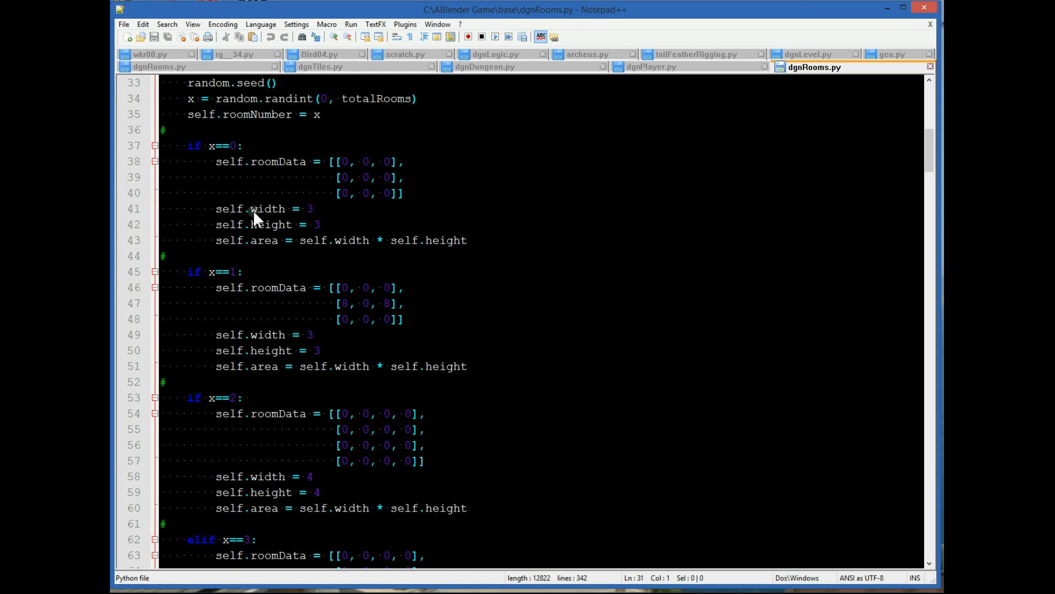
{"action": "mouse_move", "coordinate": [343, 242]}
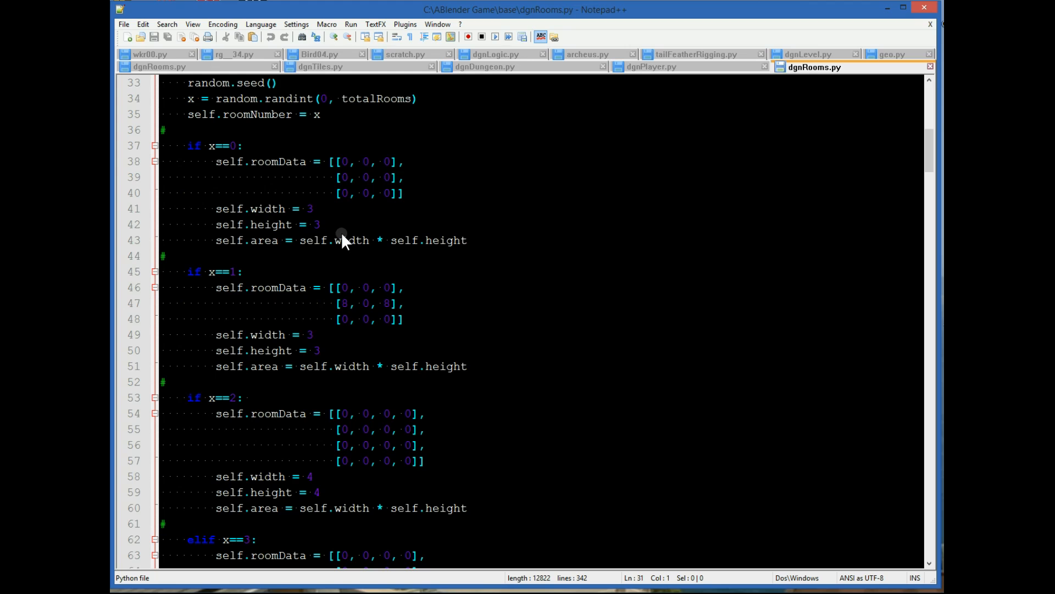
{"action": "mouse_move", "coordinate": [328, 246]}
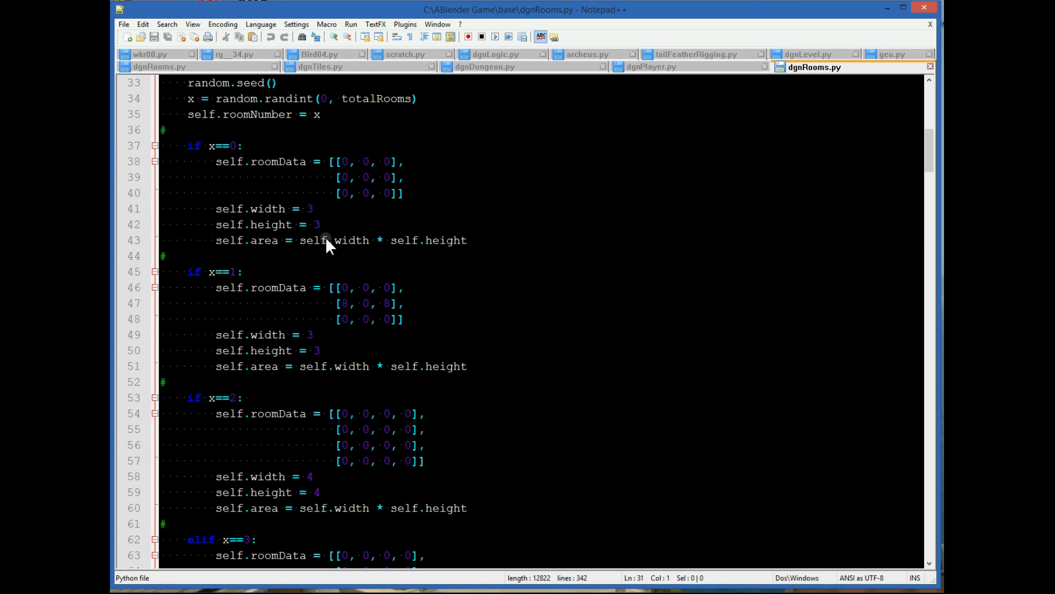
{"action": "scroll", "scroll_direction": "down", "scroll_amount": 3}
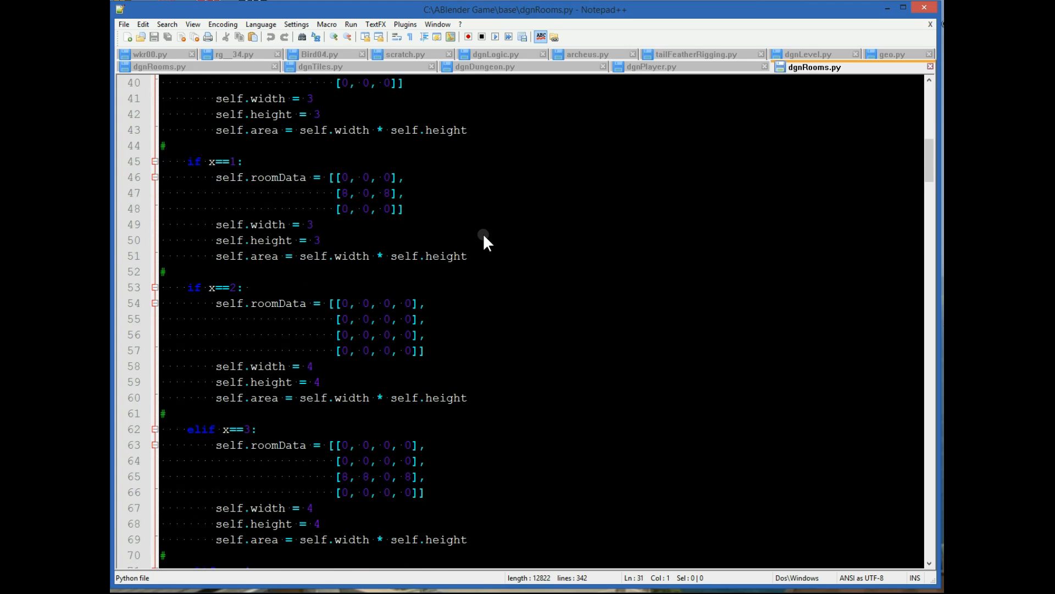
{"action": "scroll", "scroll_direction": "up", "scroll_amount": 3}
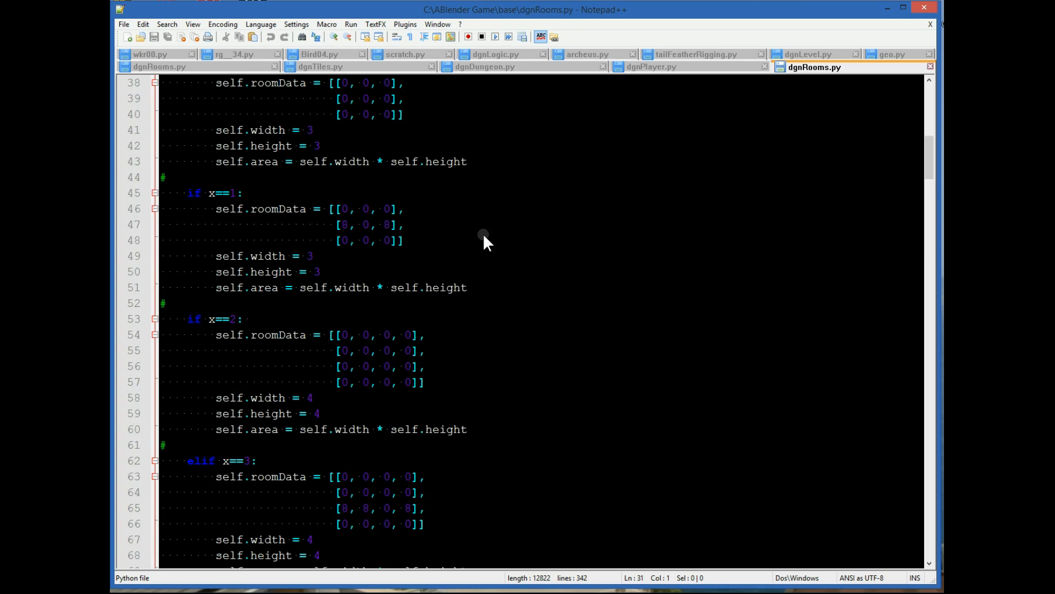
{"action": "scroll", "scroll_direction": "down", "scroll_amount": 3}
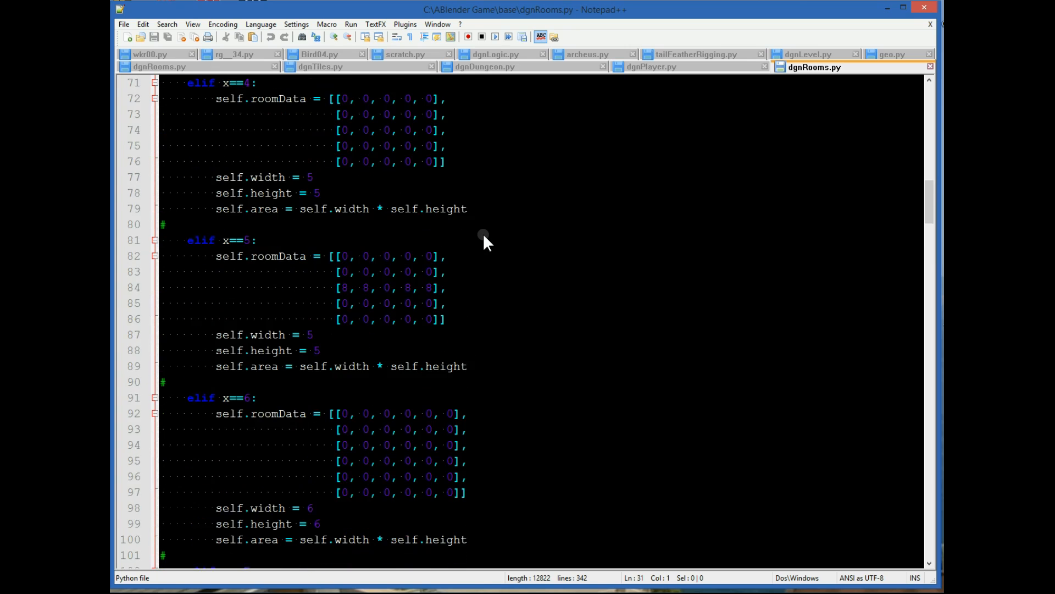
{"action": "scroll", "scroll_direction": "up", "scroll_amount": 3}
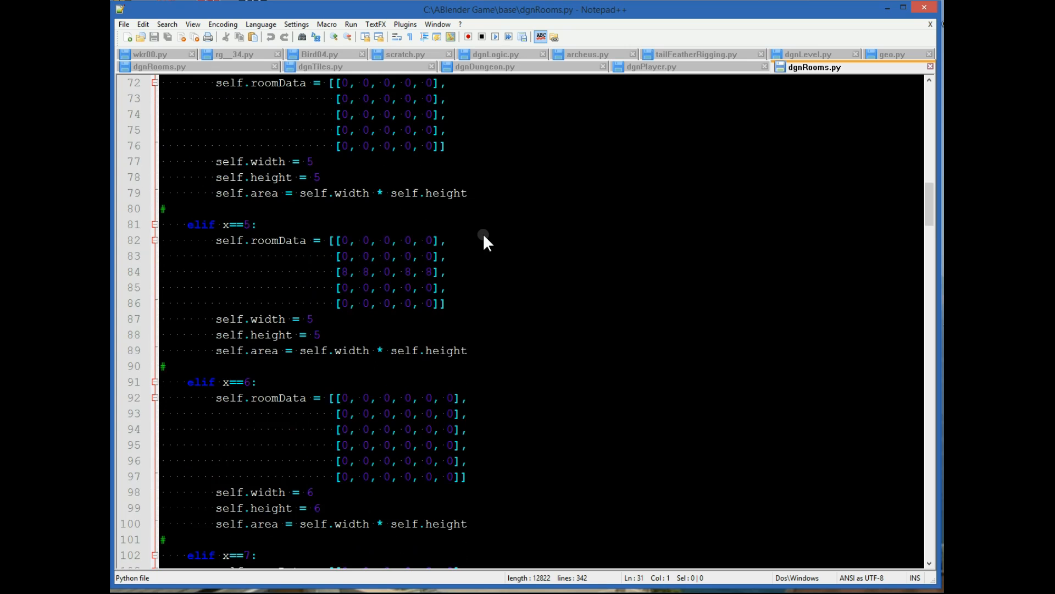
{"action": "scroll", "scroll_direction": "up", "scroll_amount": 3}
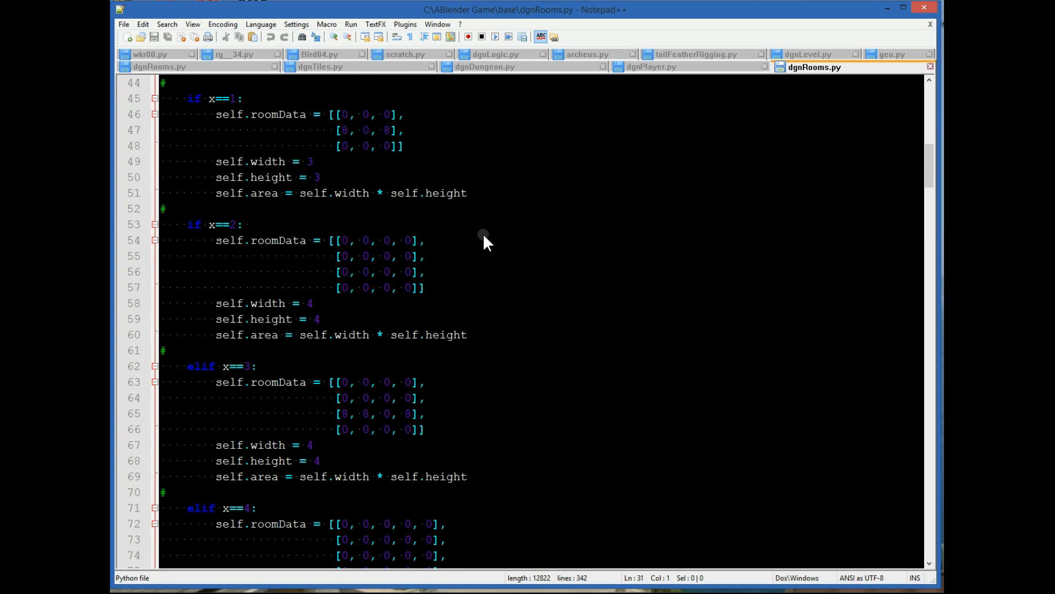
{"action": "scroll", "scroll_direction": "up", "scroll_amount": 3}
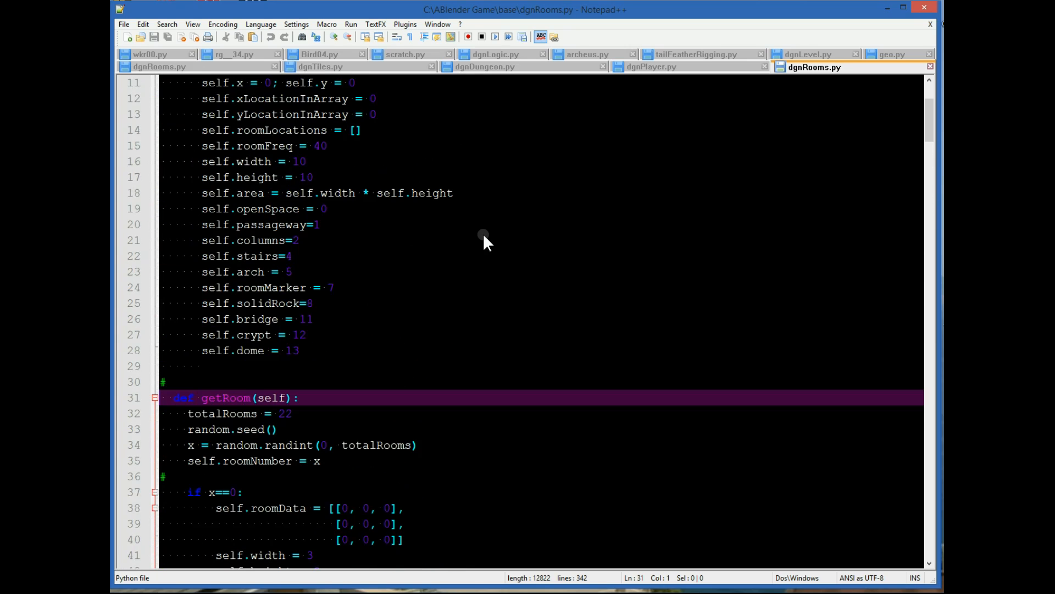
{"action": "scroll", "scroll_direction": "up", "scroll_amount": 3}
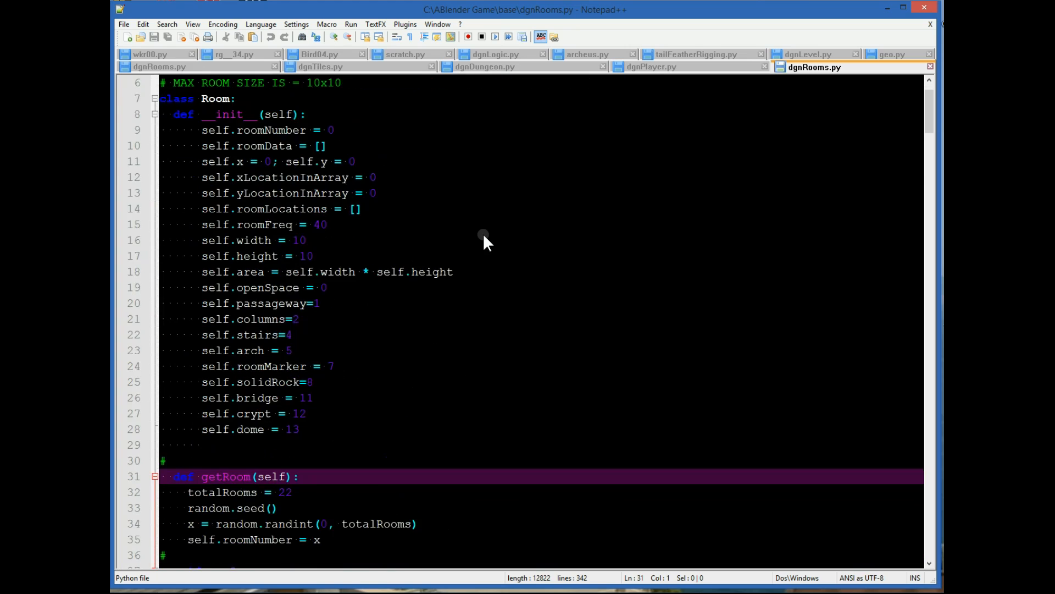
{"action": "scroll", "scroll_direction": "down", "scroll_amount": 3}
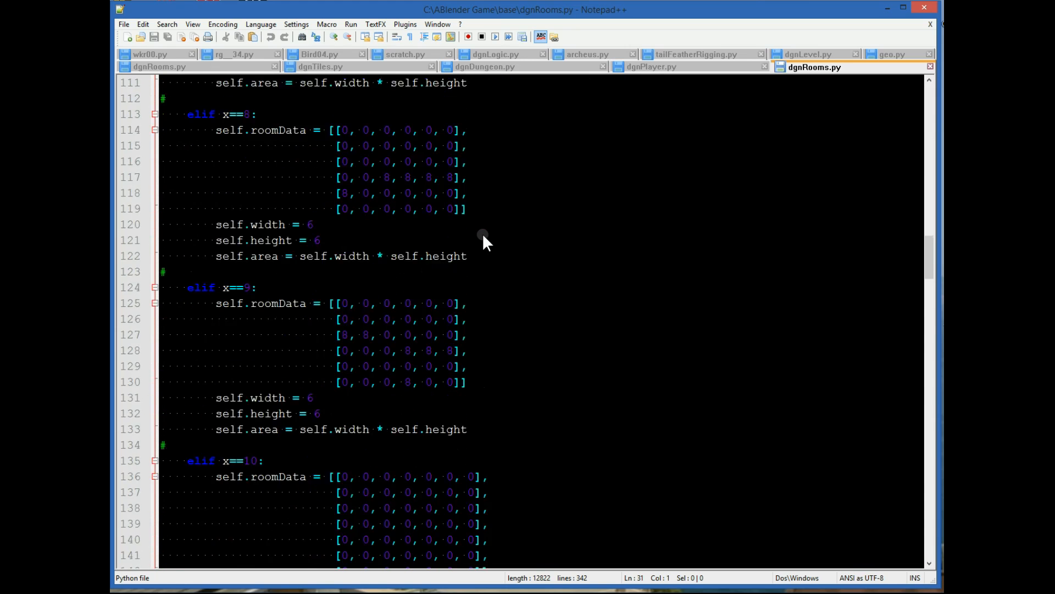
{"action": "scroll", "scroll_direction": "down", "scroll_amount": 3}
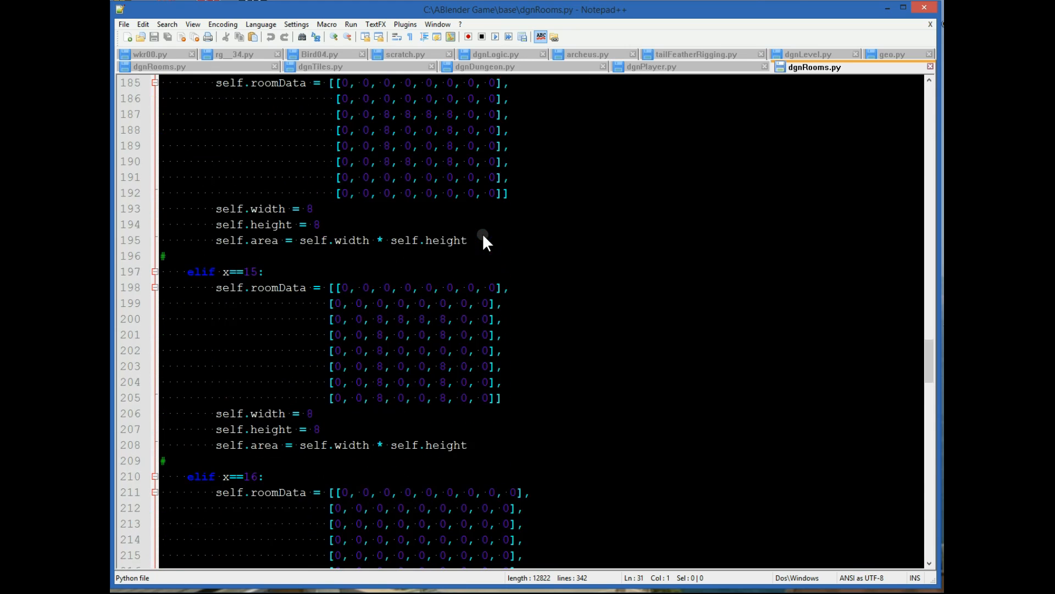
{"action": "scroll", "scroll_direction": "down", "scroll_amount": 3}
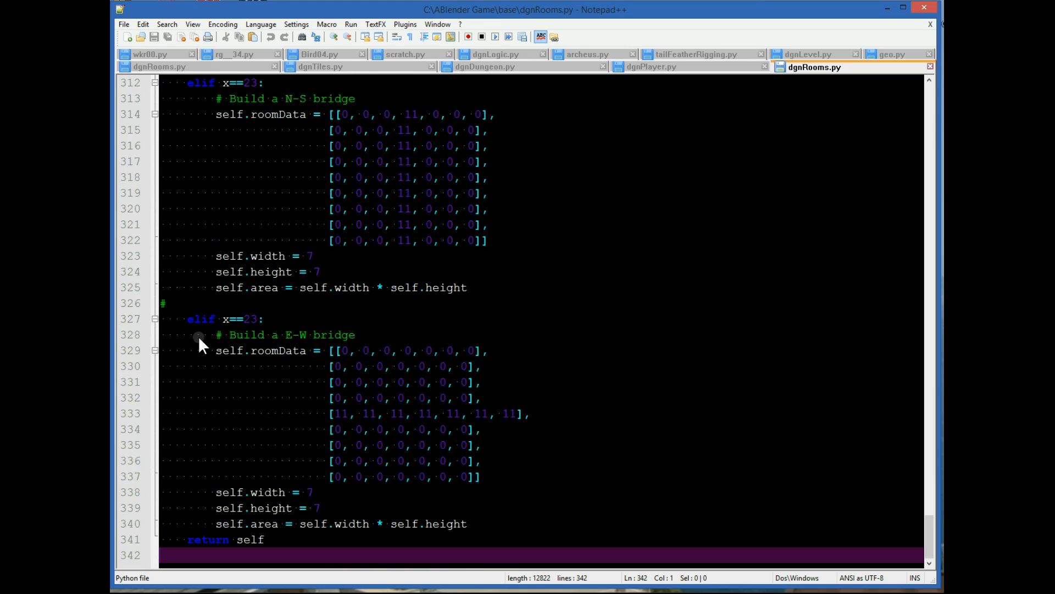
{"action": "mouse_move", "coordinate": [262, 542]}
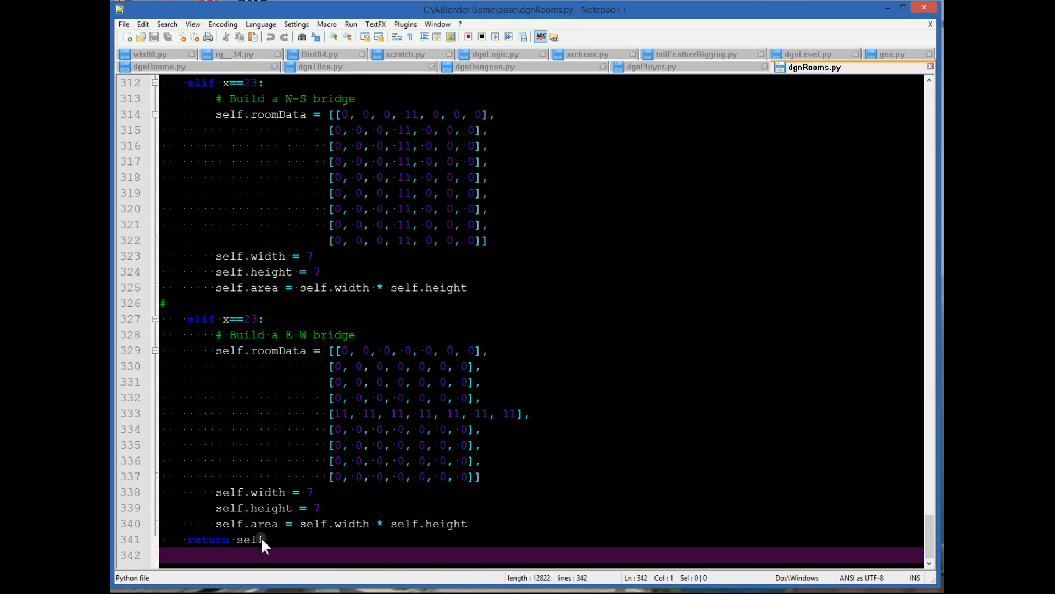
{"action": "mouse_move", "coordinate": [310, 318]}
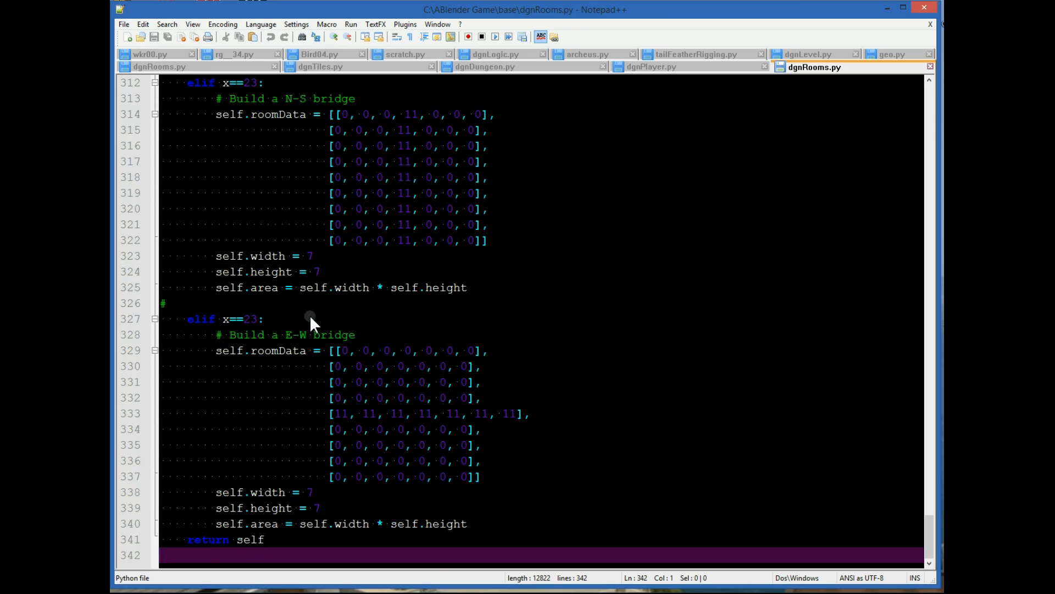
{"action": "mouse_move", "coordinate": [243, 409]}
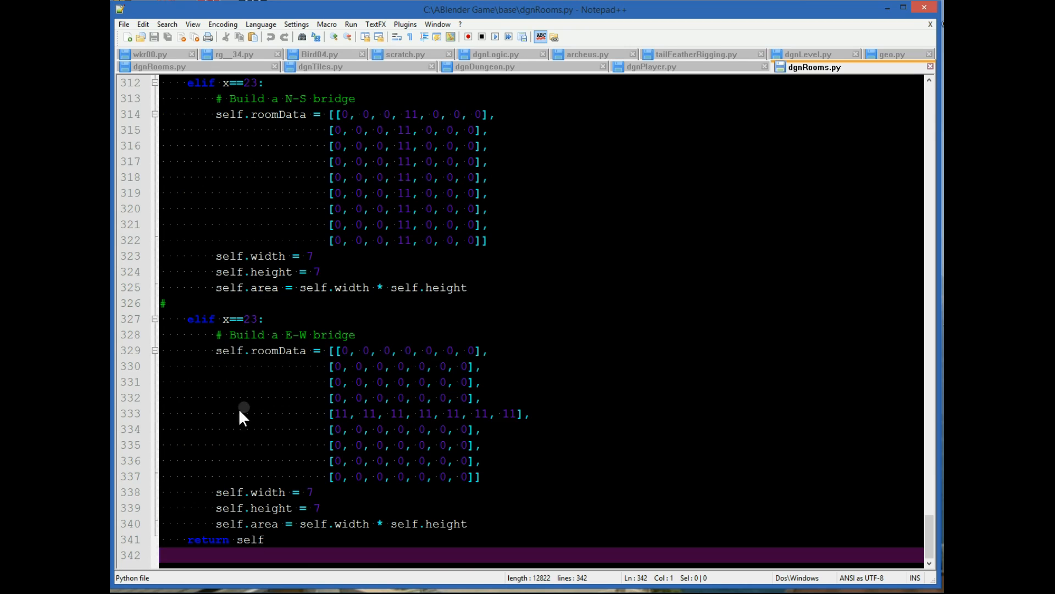
{"action": "mouse_move", "coordinate": [253, 536]}
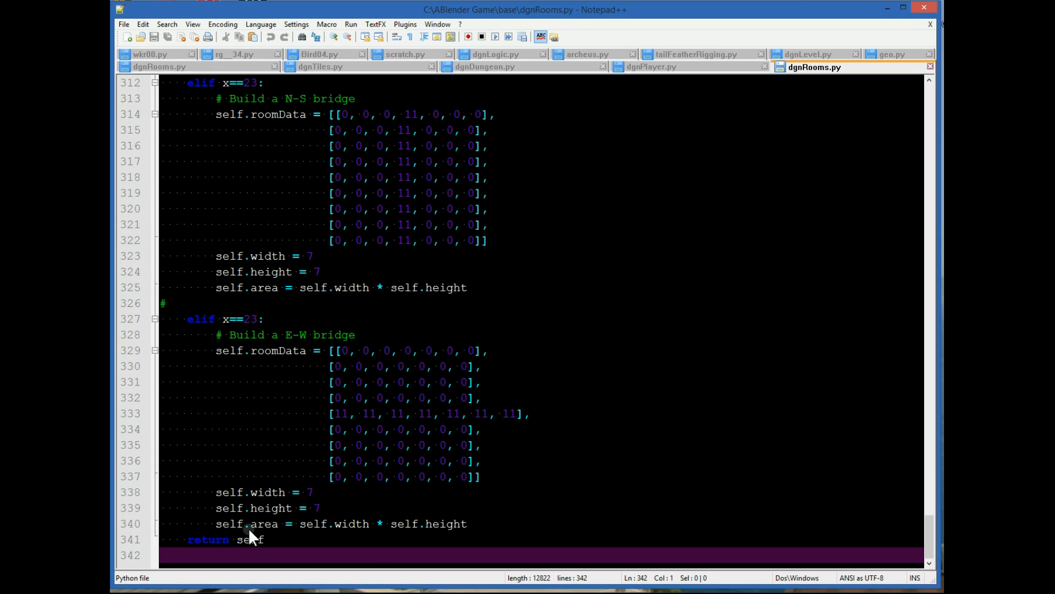
{"action": "mouse_move", "coordinate": [253, 546]}
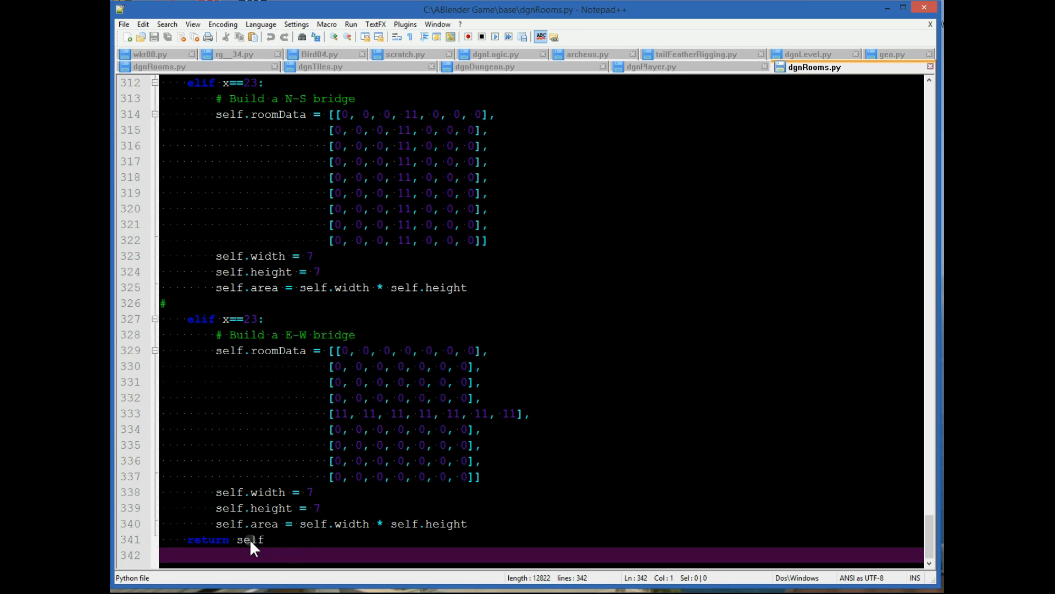
{"action": "mouse_move", "coordinate": [367, 390]}
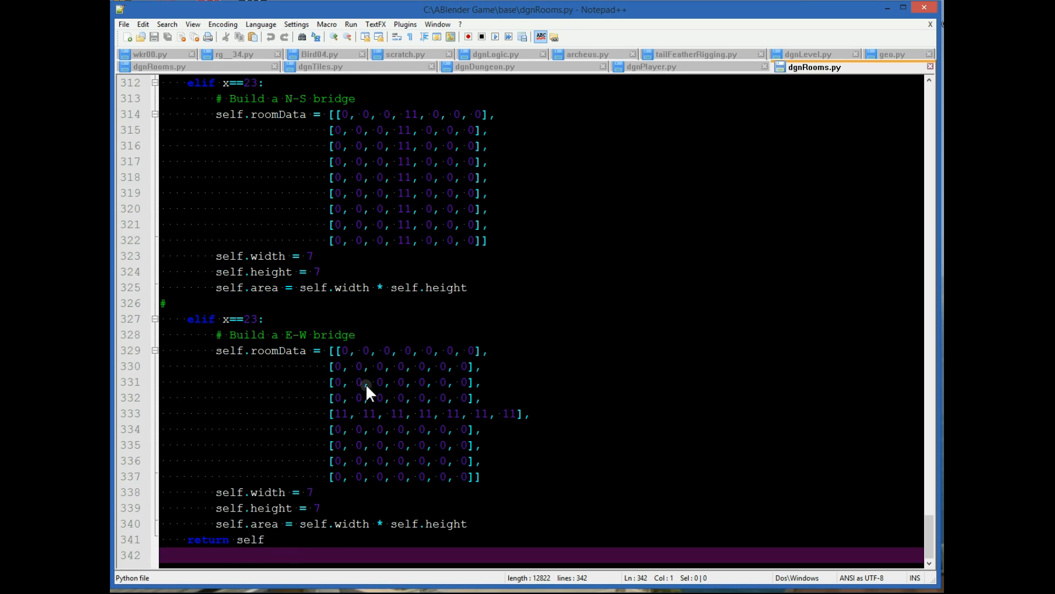
{"action": "mouse_move", "coordinate": [673, 196]}
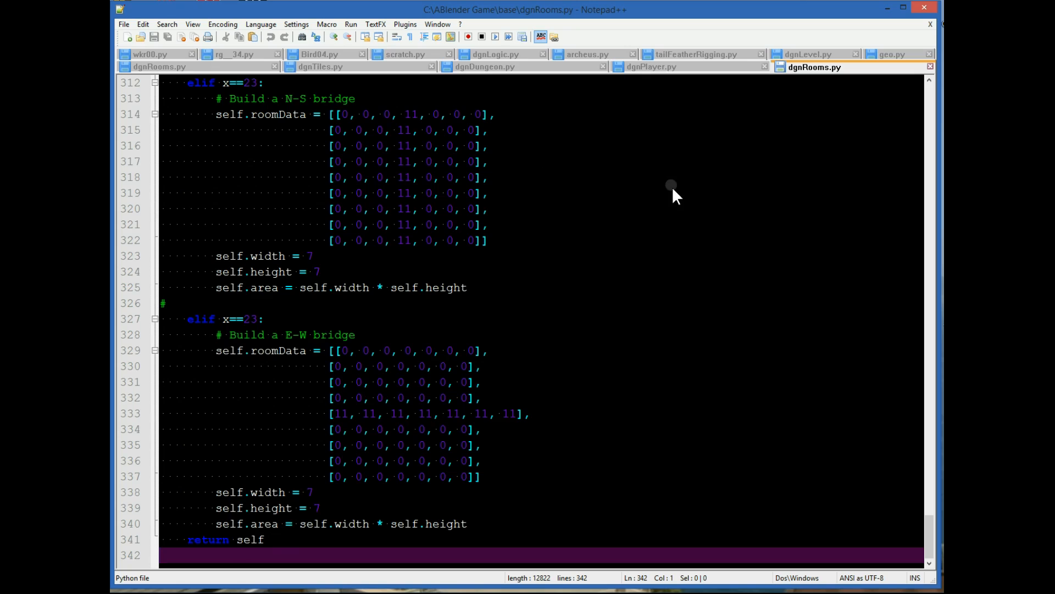